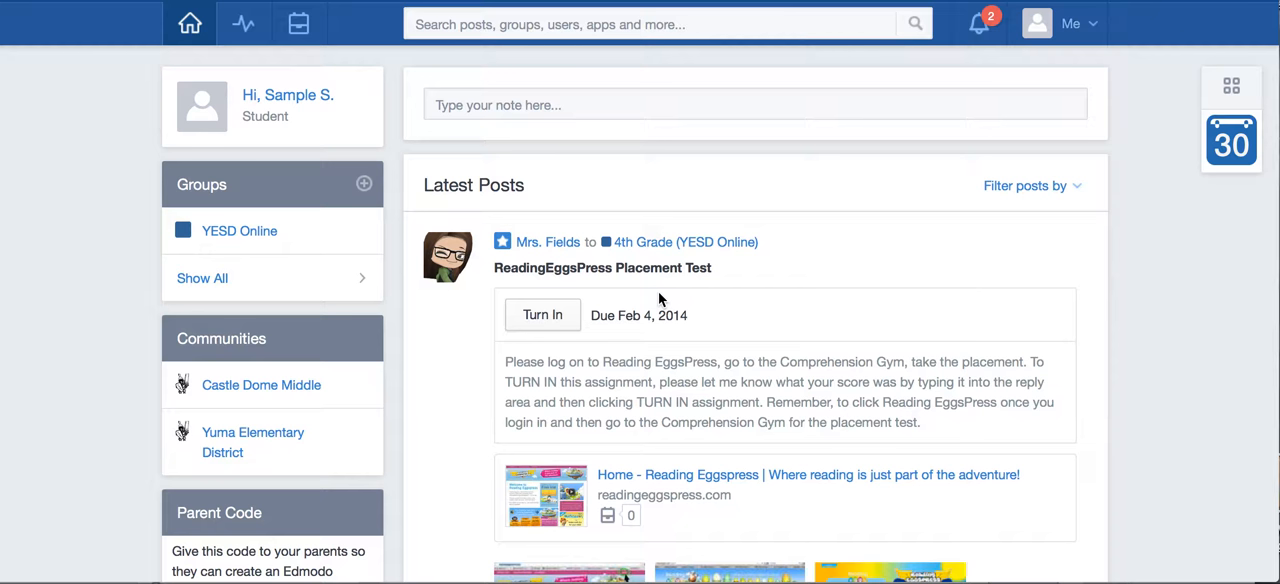
{"action": "mouse_move", "coordinate": [1073, 172]}
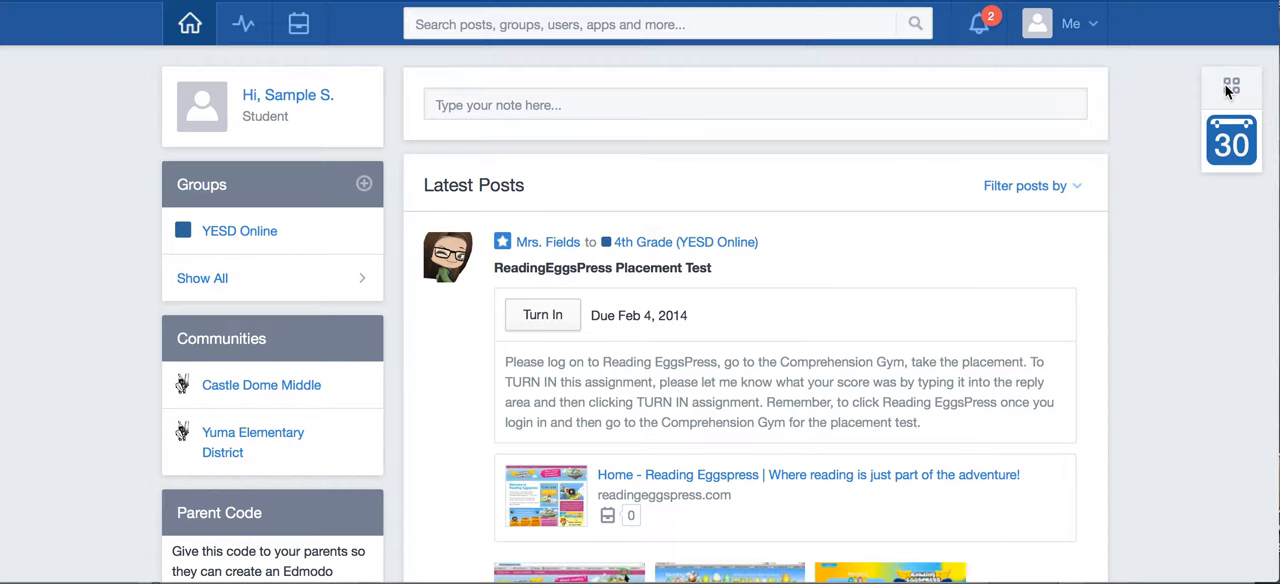
Open the apps launcher grid to show installed apps like NoRedInk.
{"action": "left_click", "coordinate": [1231, 86]}
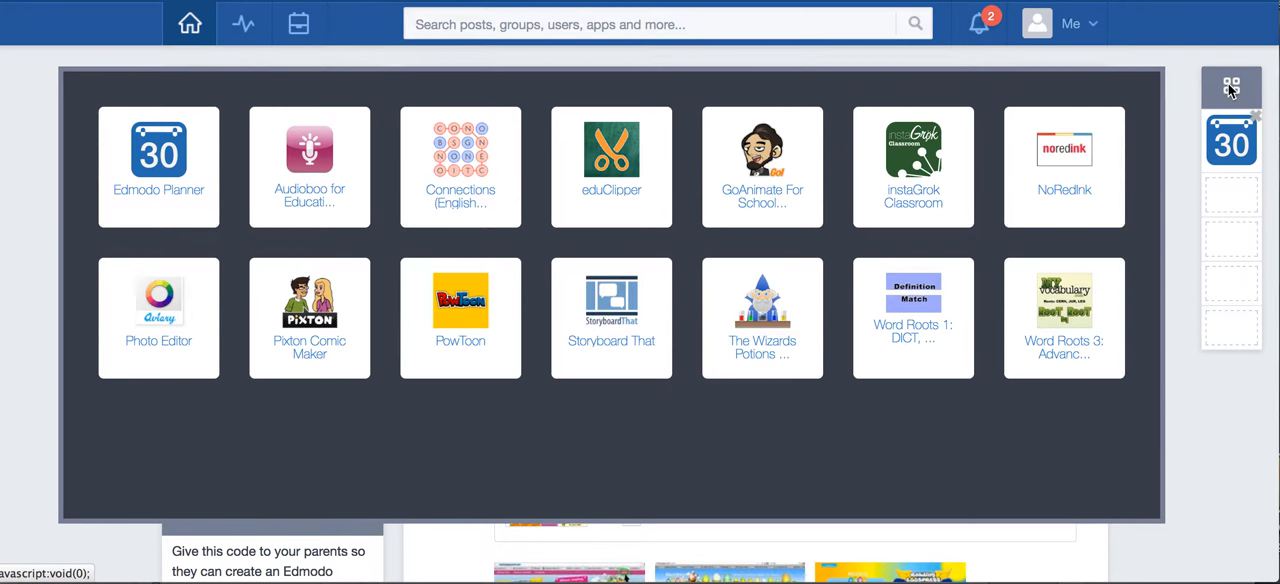
{"action": "mouse_move", "coordinate": [1165, 131]}
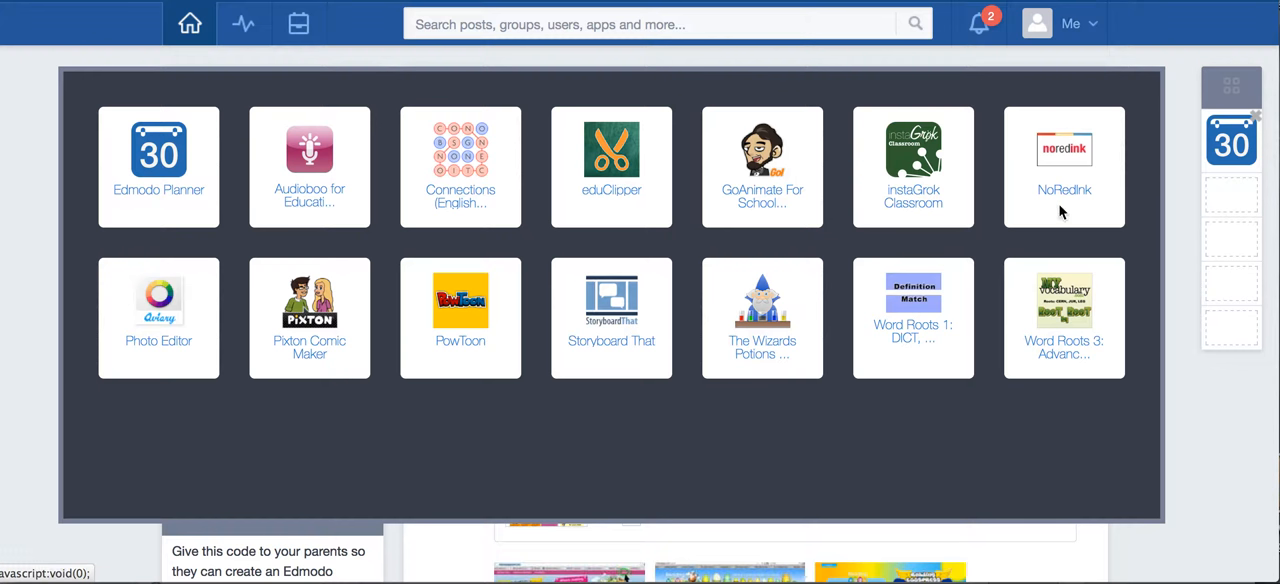
{"action": "mouse_move", "coordinate": [1075, 172]}
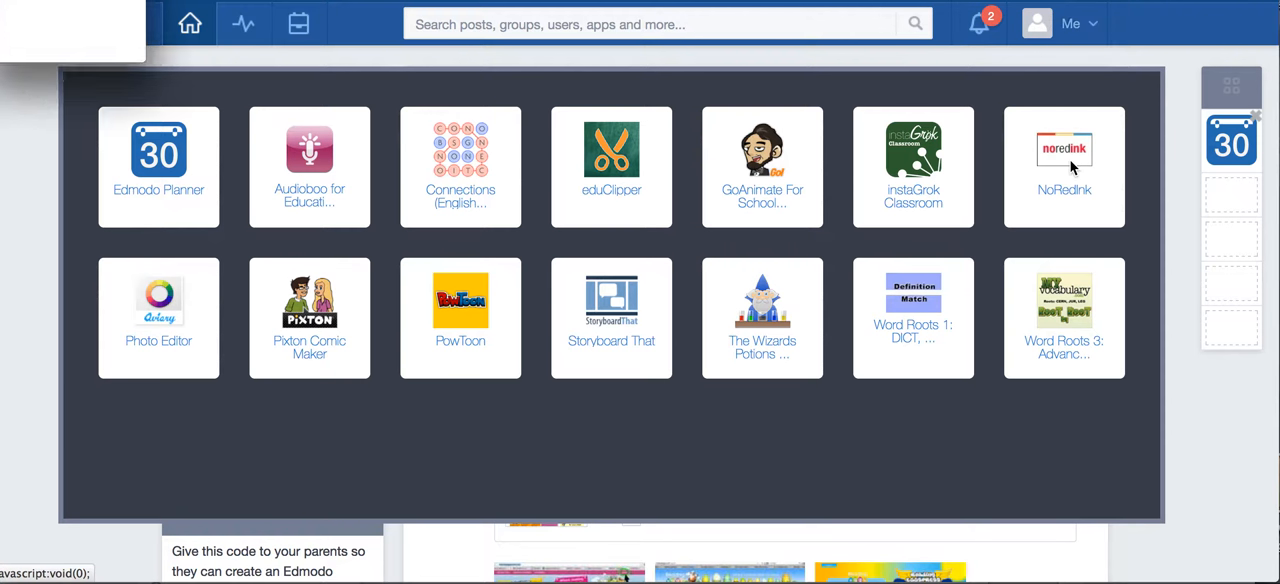
Launch NoRedInk and select MLB and NHL under Sports.
{"action": "left_click", "coordinate": [1064, 165]}
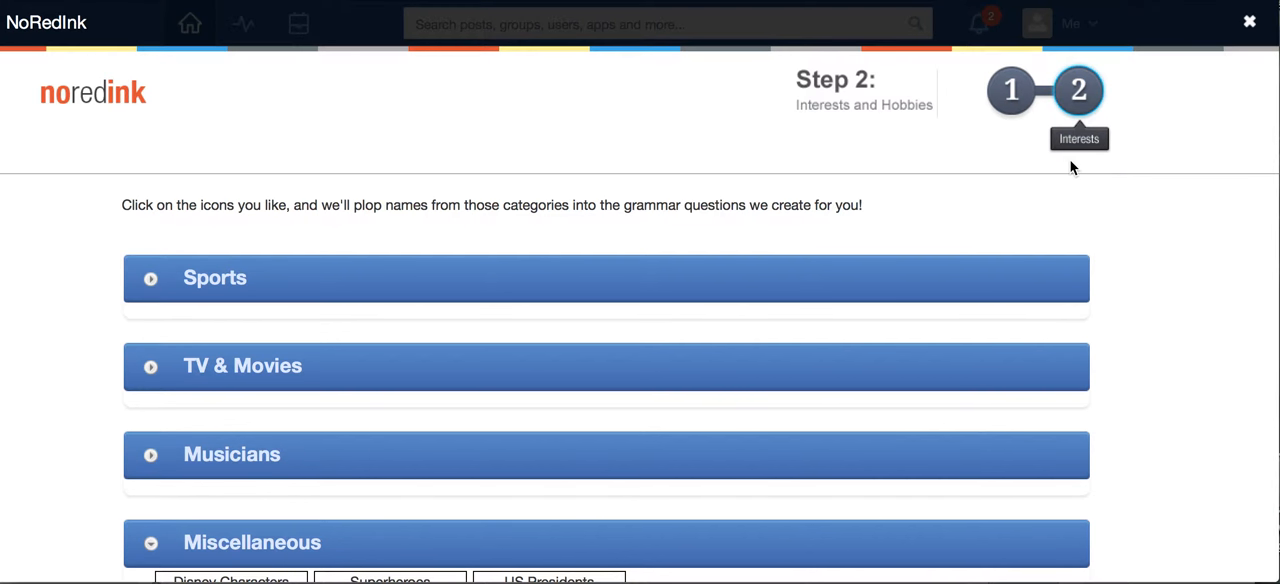
{"action": "mouse_move", "coordinate": [153, 283]}
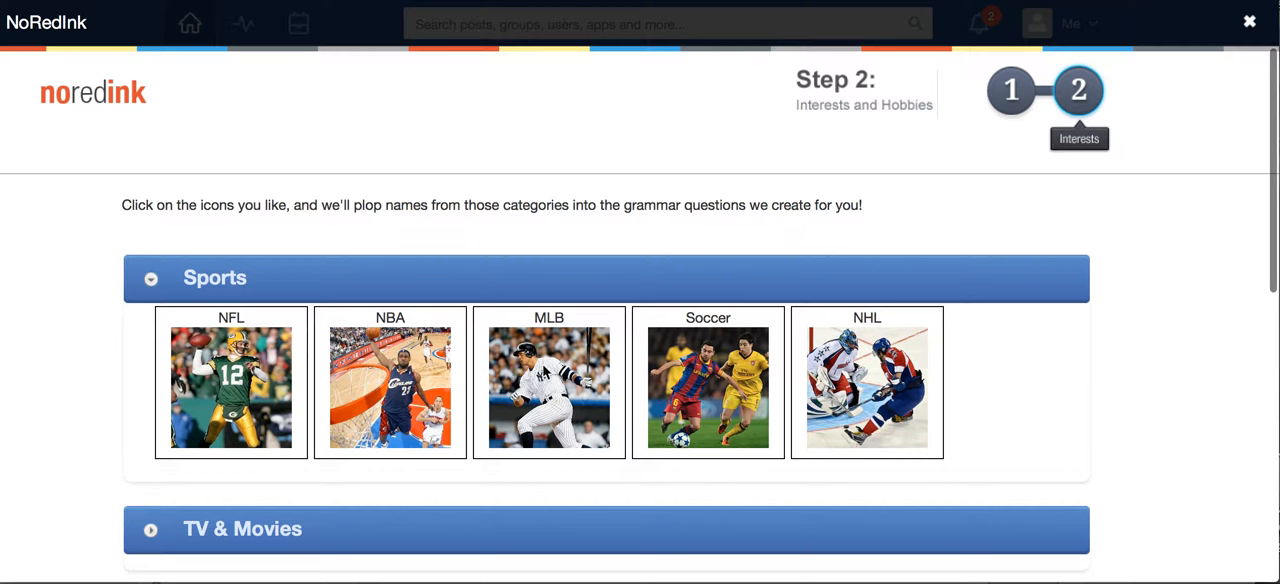
{"action": "mouse_move", "coordinate": [708, 400]}
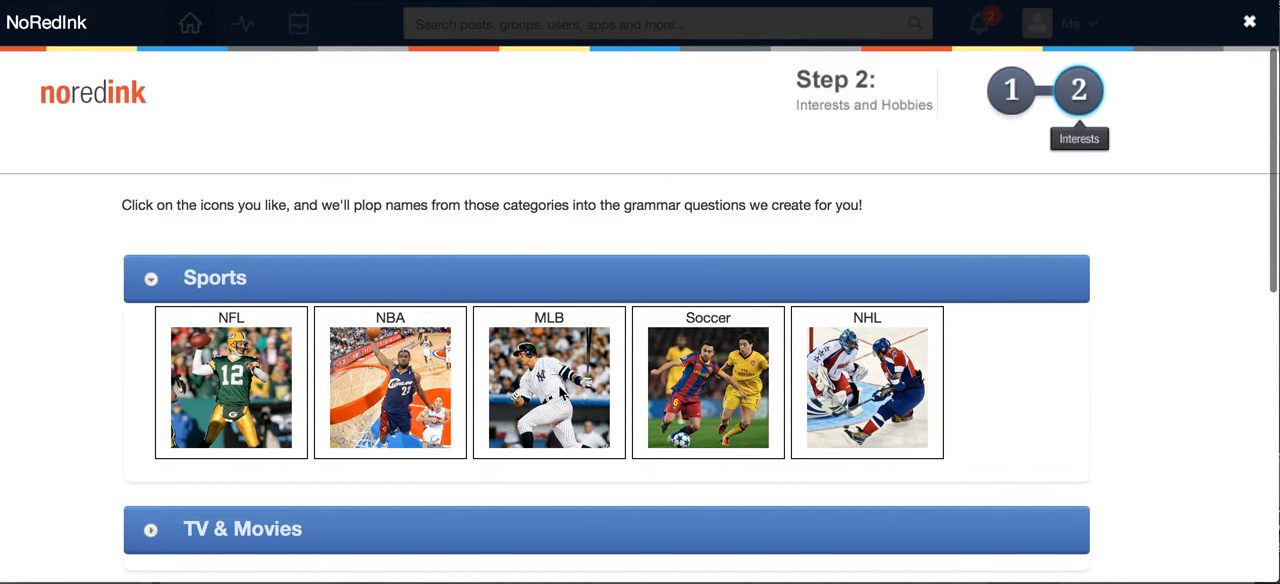
{"action": "left_click", "coordinate": [549, 382]}
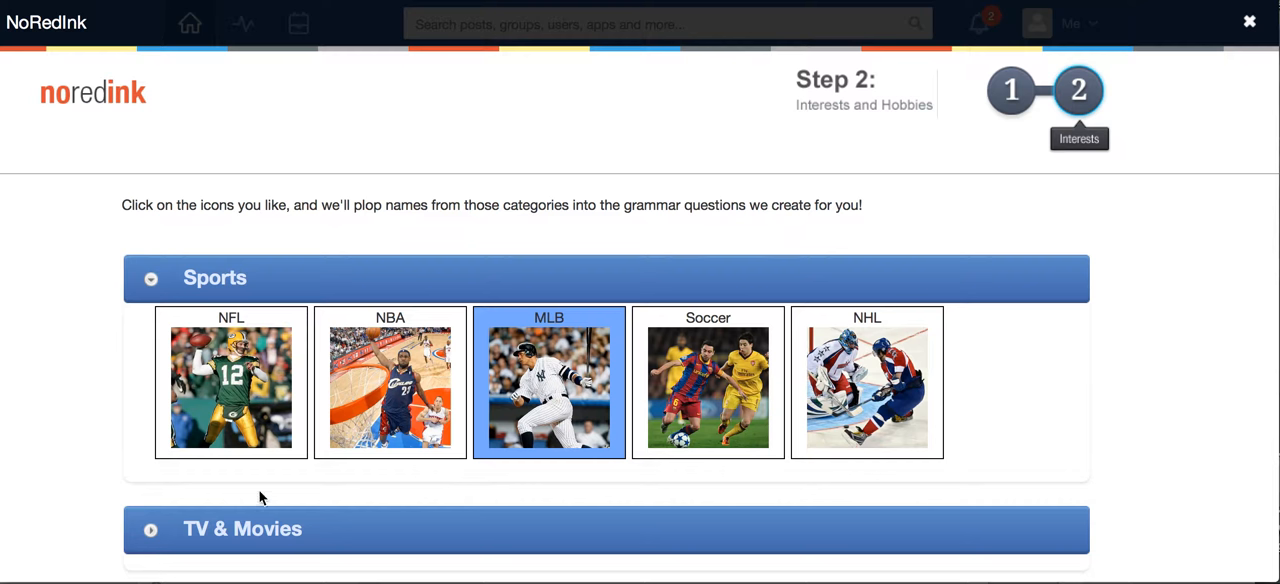
{"action": "mouse_move", "coordinate": [635, 408]}
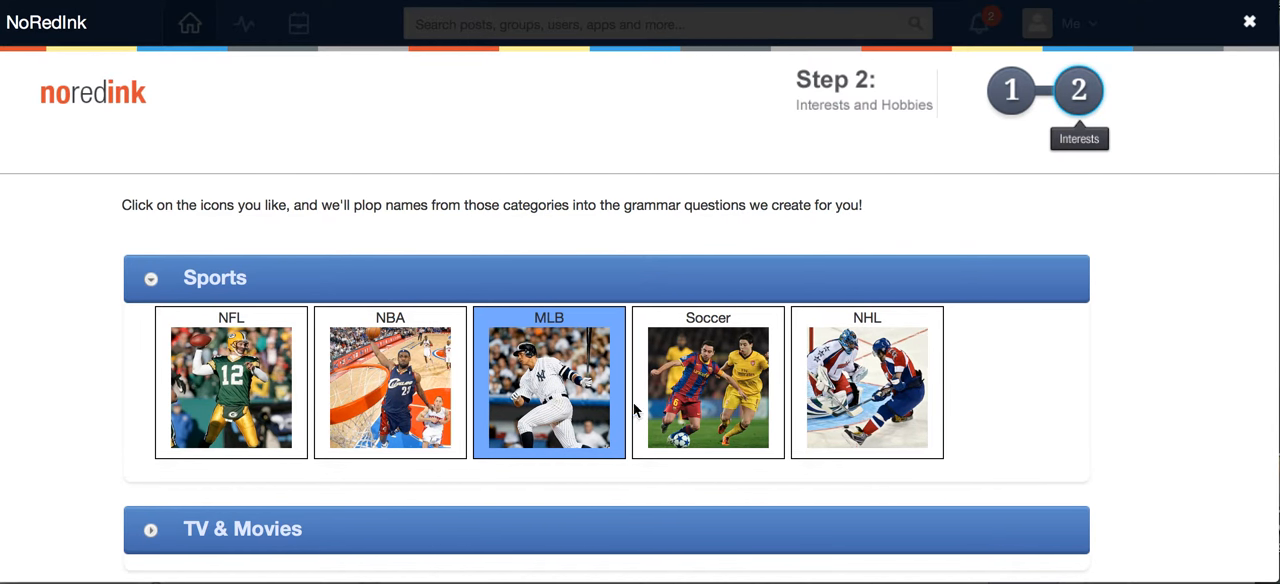
{"action": "left_click", "coordinate": [866, 382]}
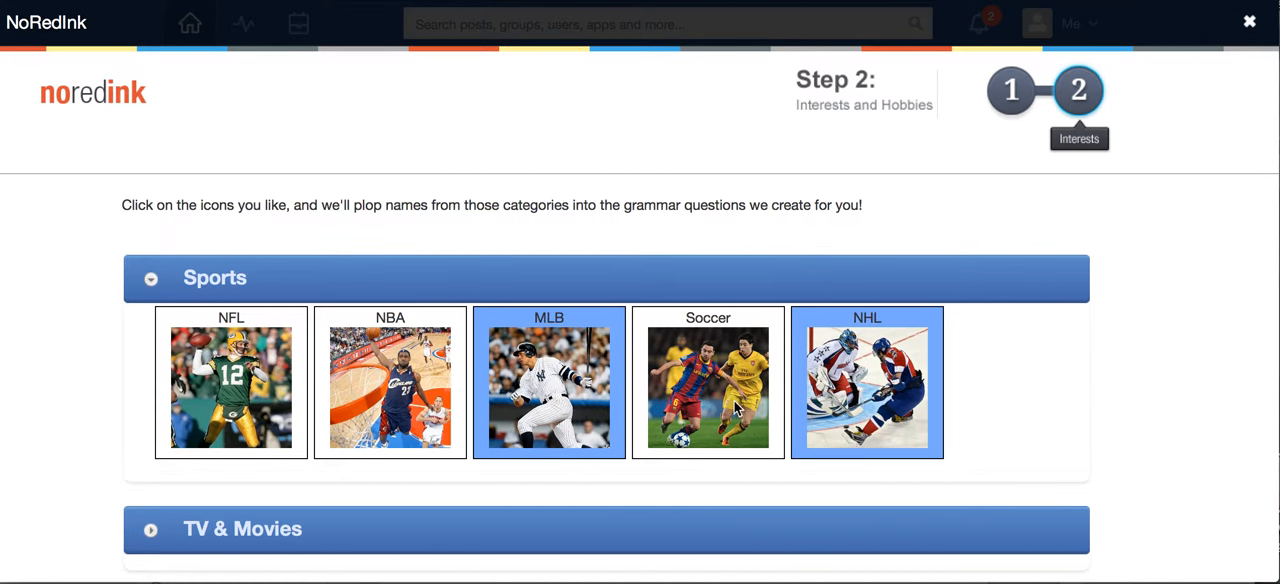
{"action": "mouse_move", "coordinate": [380, 345]}
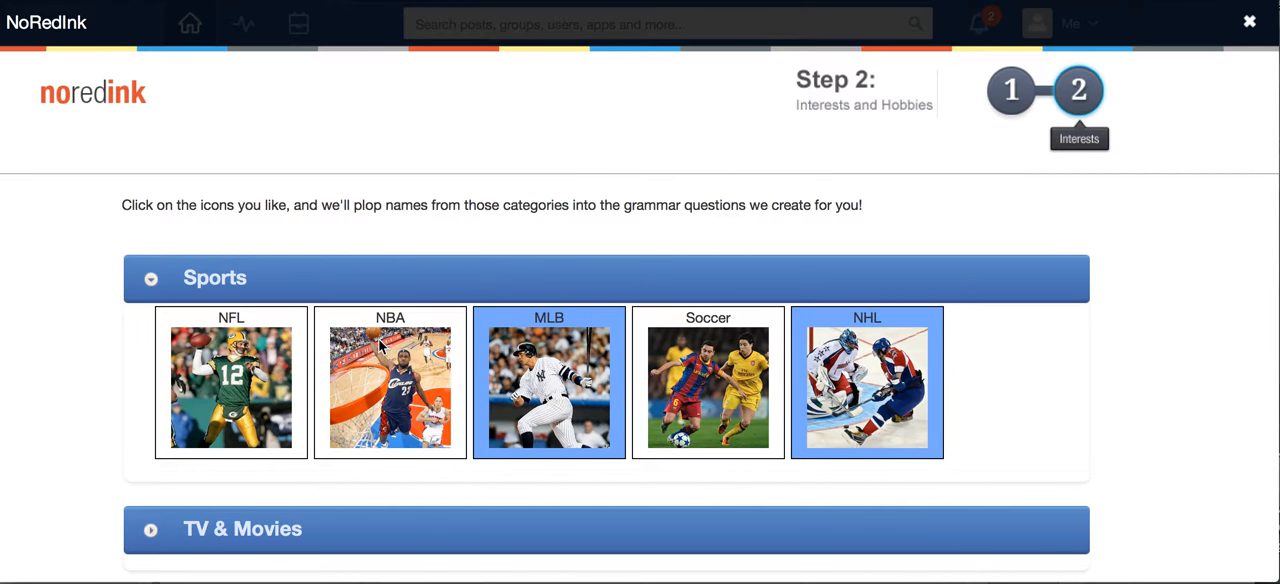
{"action": "scroll", "scroll_direction": "down", "scroll_amount": 3}
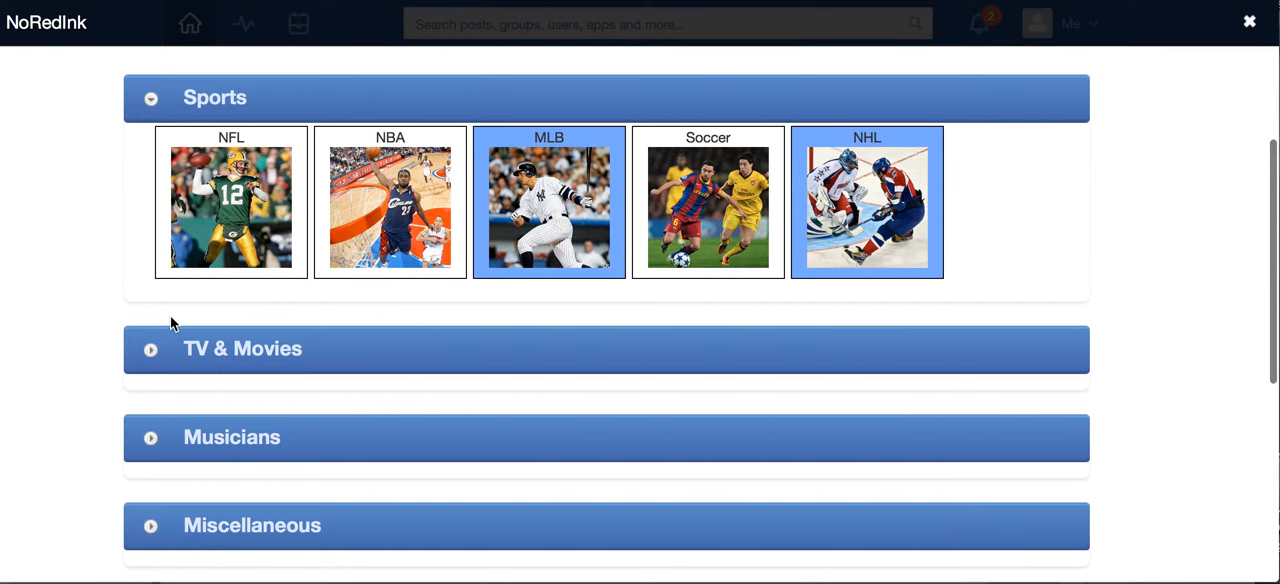
{"action": "mouse_move", "coordinate": [150, 220]}
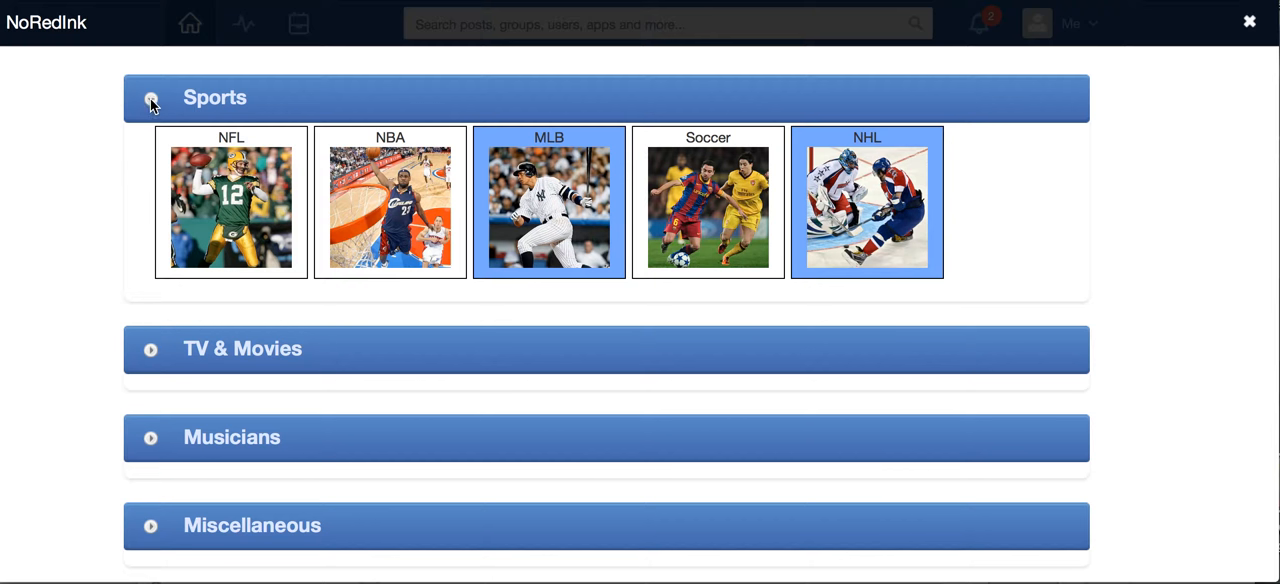
{"action": "mouse_move", "coordinate": [151, 355]}
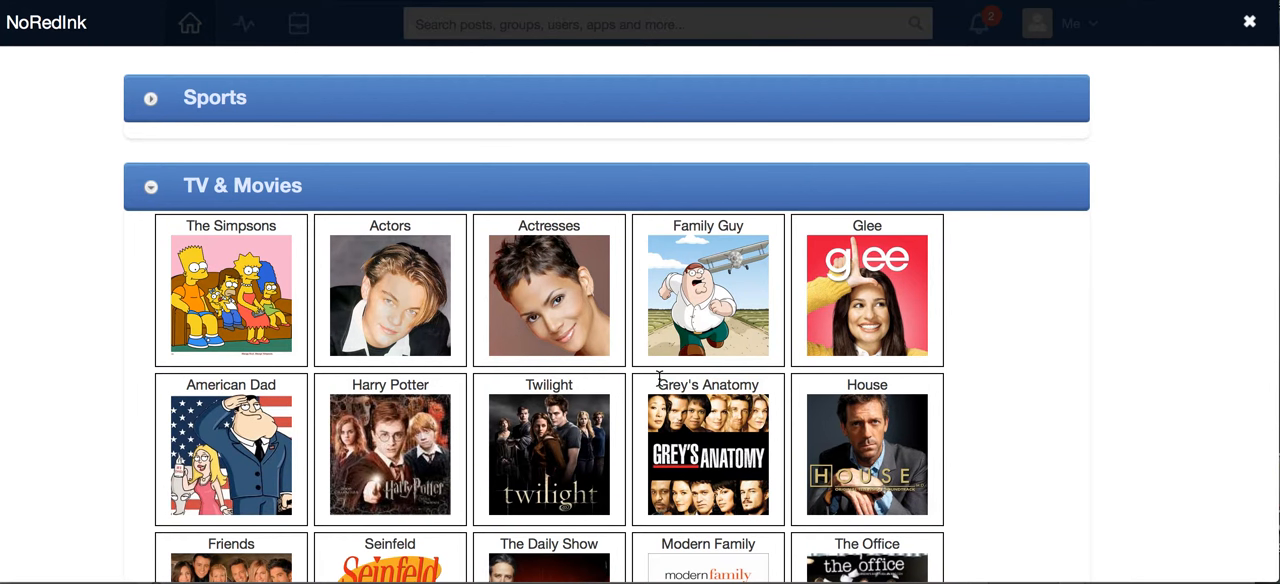
Select Harry Potter and The Hunger Games under TV & Movies.
{"action": "scroll", "scroll_direction": "down", "scroll_amount": 3}
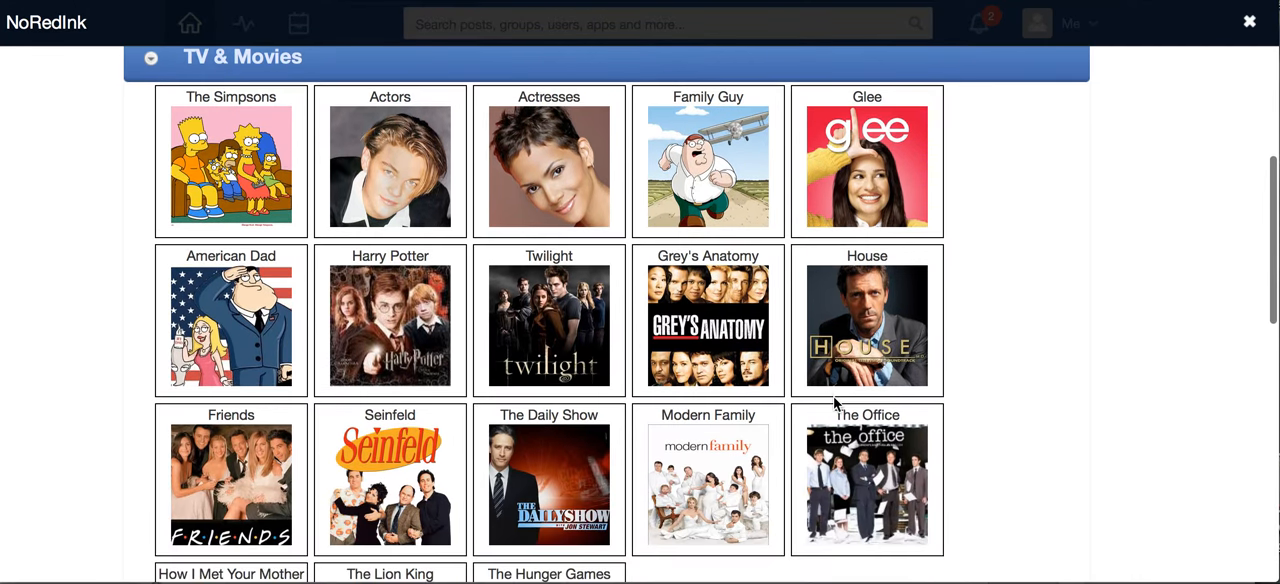
{"action": "scroll", "scroll_direction": "down", "scroll_amount": 3}
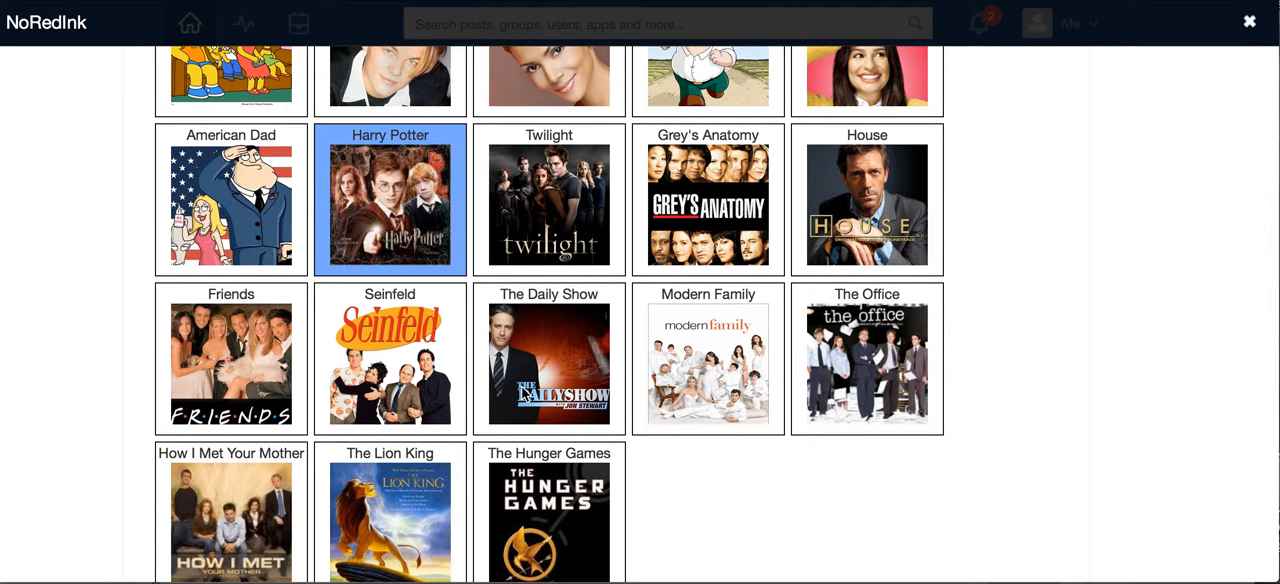
{"action": "scroll", "scroll_direction": "down", "scroll_amount": 3}
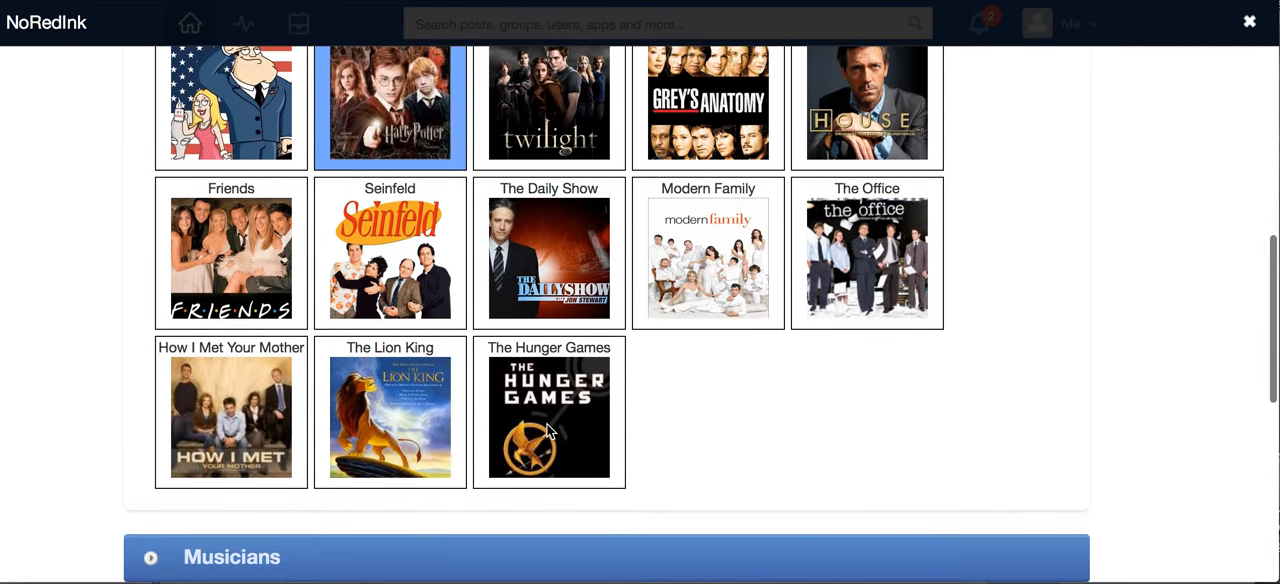
{"action": "left_click", "coordinate": [548, 412]}
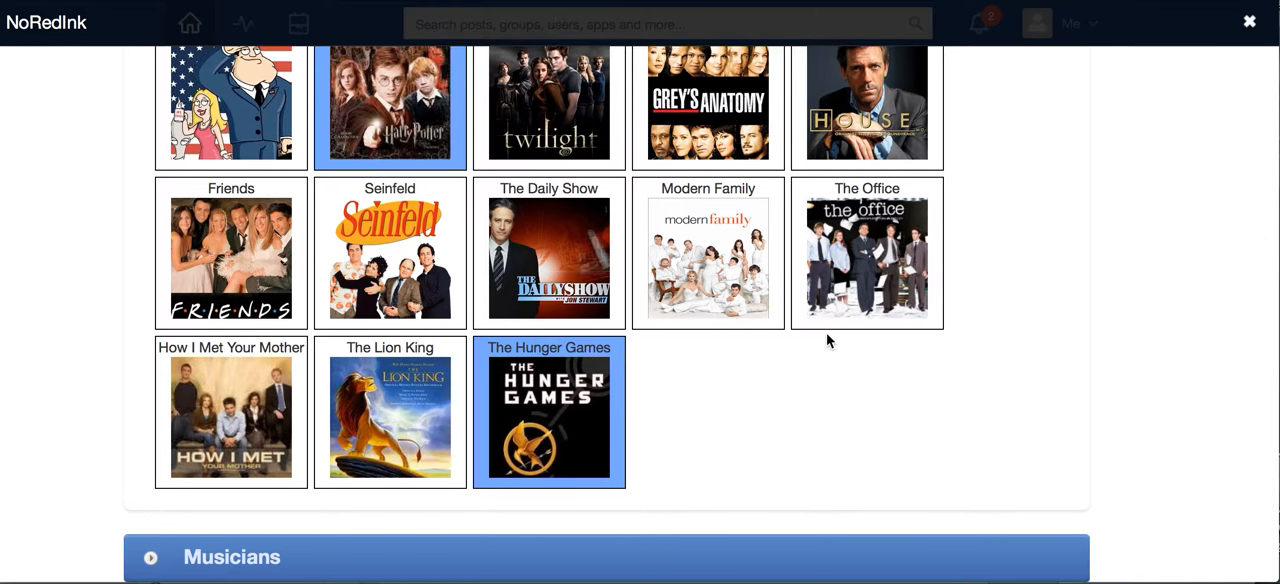
{"action": "scroll", "scroll_direction": "up", "scroll_amount": 3}
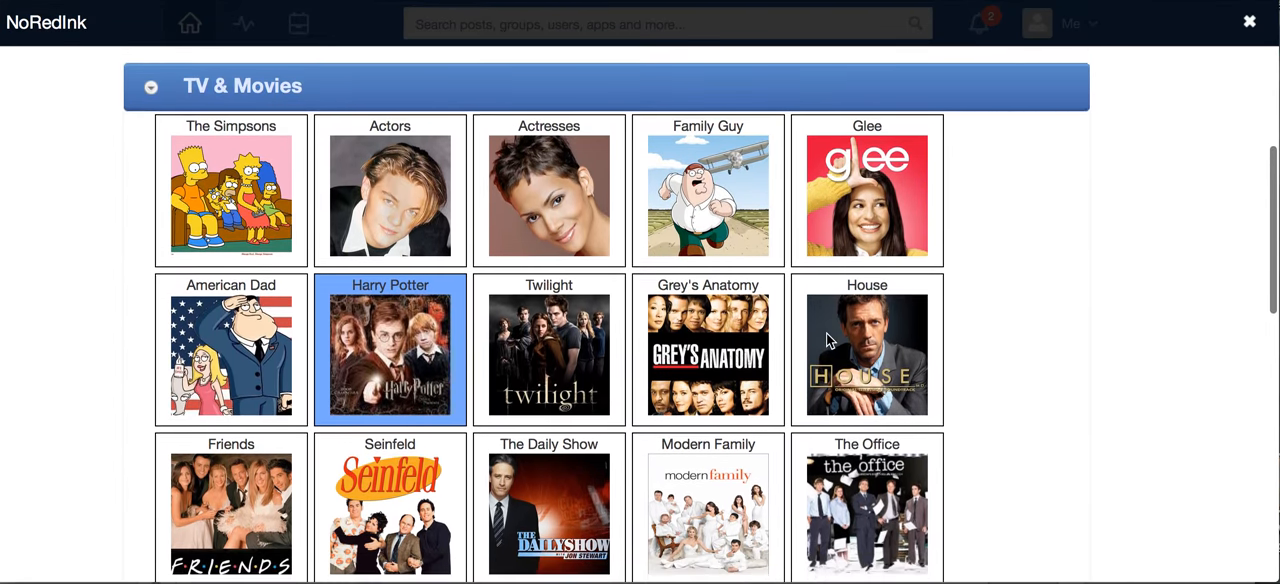
{"action": "scroll", "scroll_direction": "down", "scroll_amount": 3}
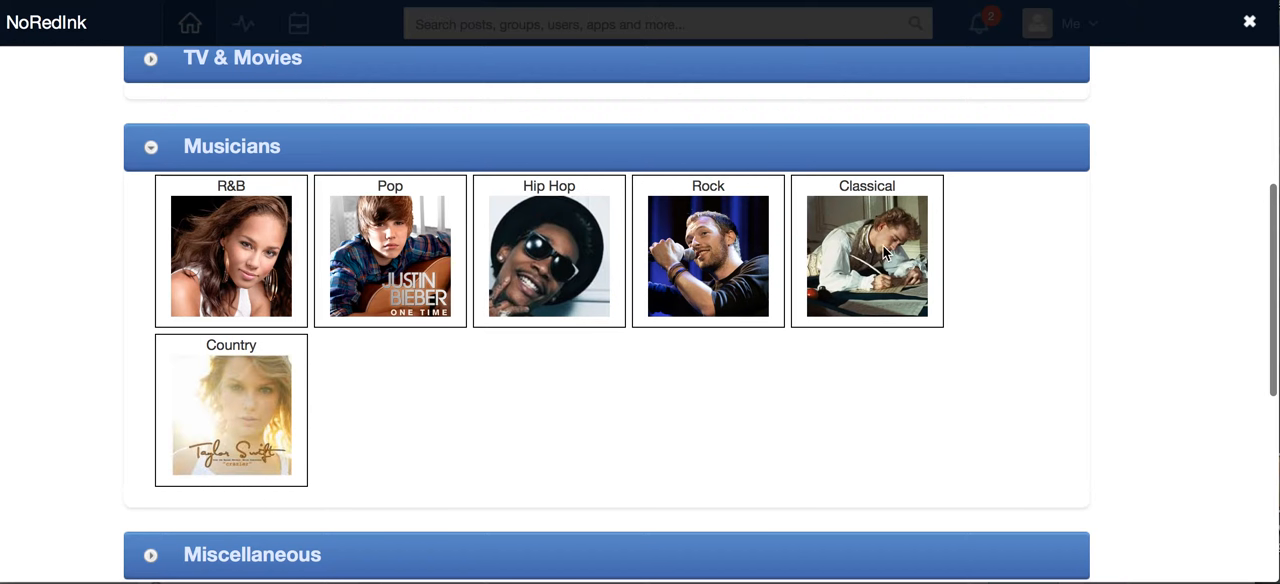
Select Classical under Musicians and Superheroes under Miscellaneous.
{"action": "left_click", "coordinate": [866, 250]}
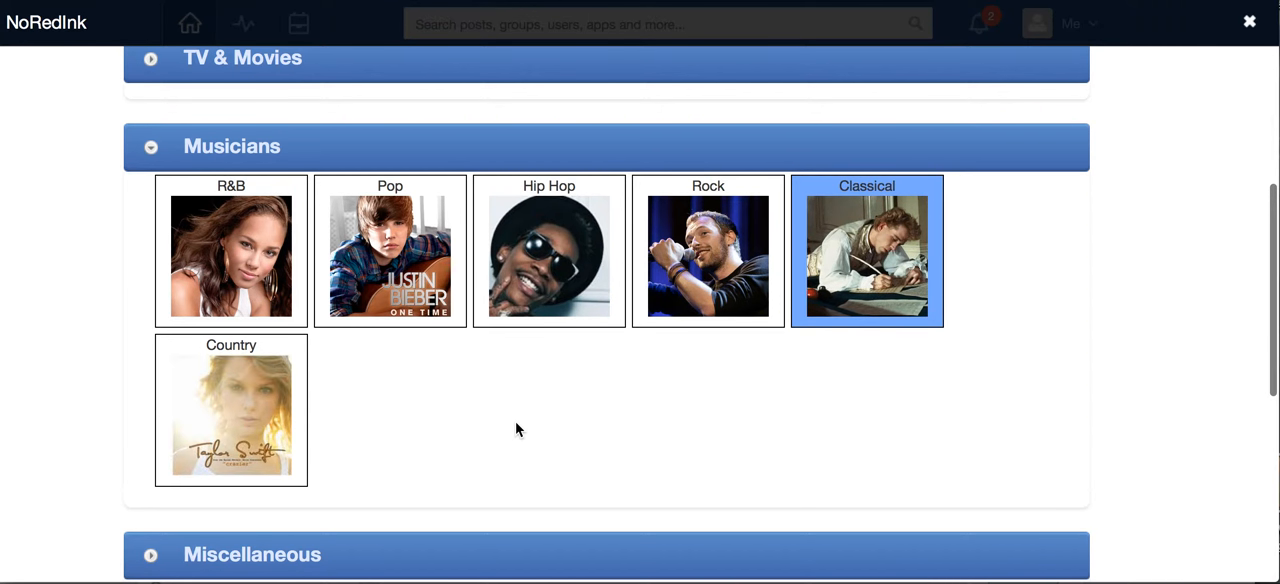
{"action": "scroll", "scroll_direction": "down", "scroll_amount": 3}
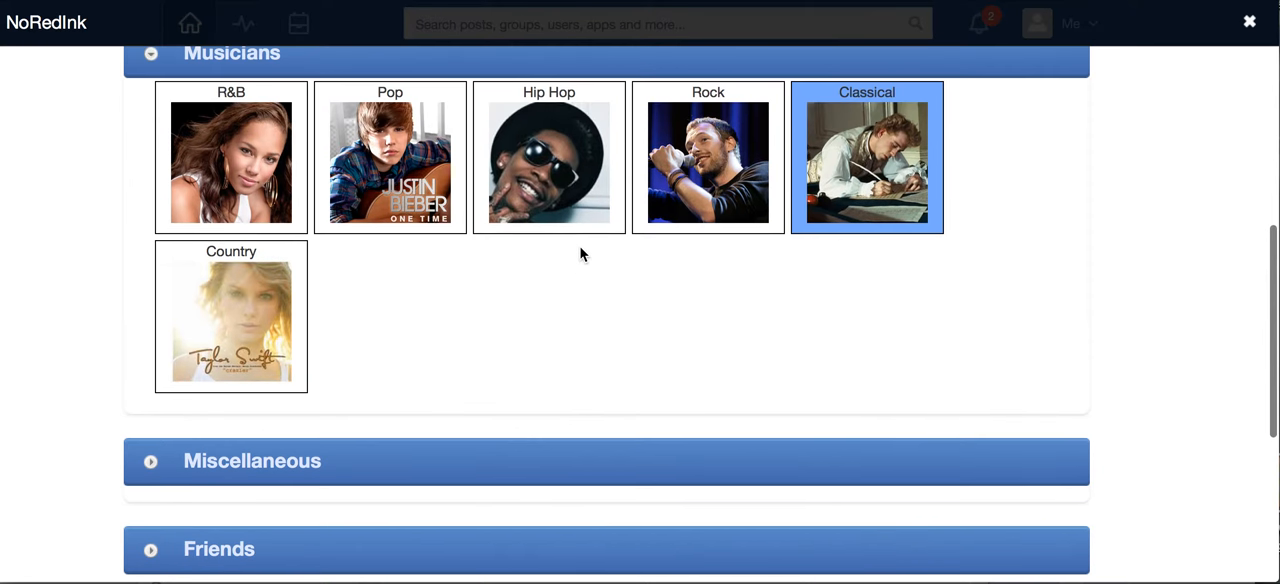
{"action": "left_click", "coordinate": [708, 157]}
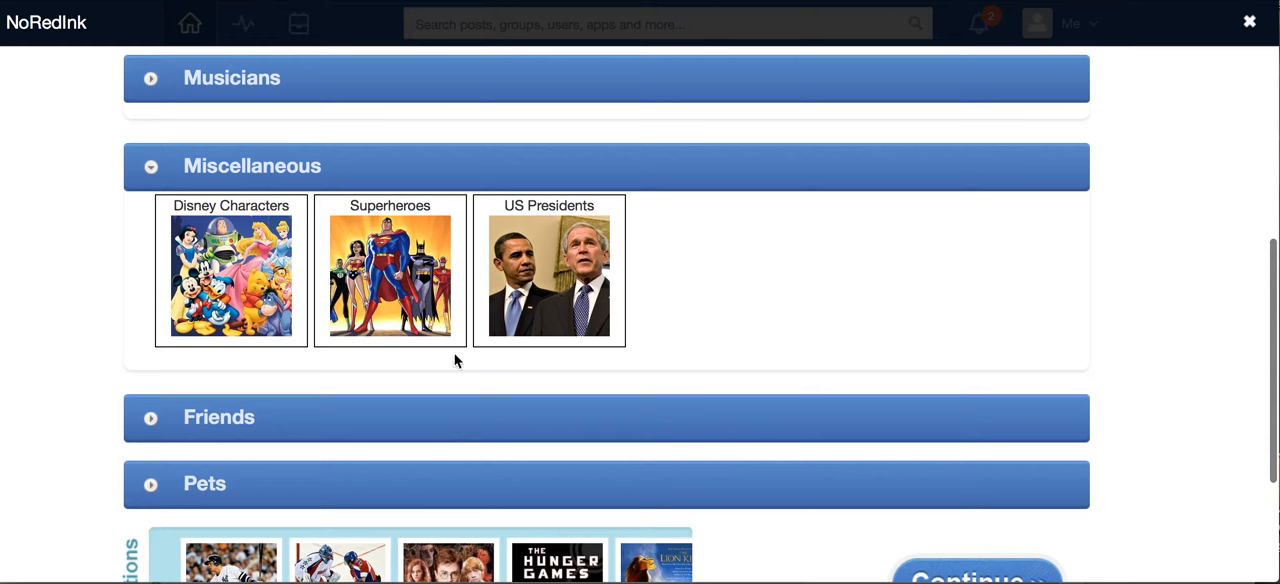
{"action": "mouse_move", "coordinate": [268, 270]}
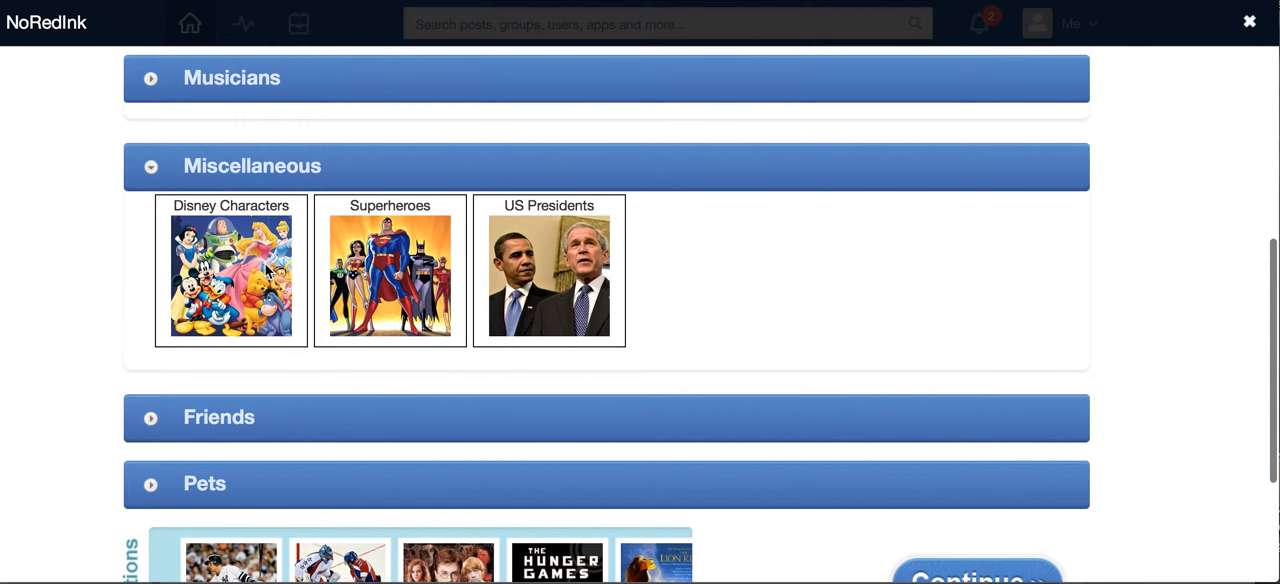
{"action": "left_click", "coordinate": [390, 270]}
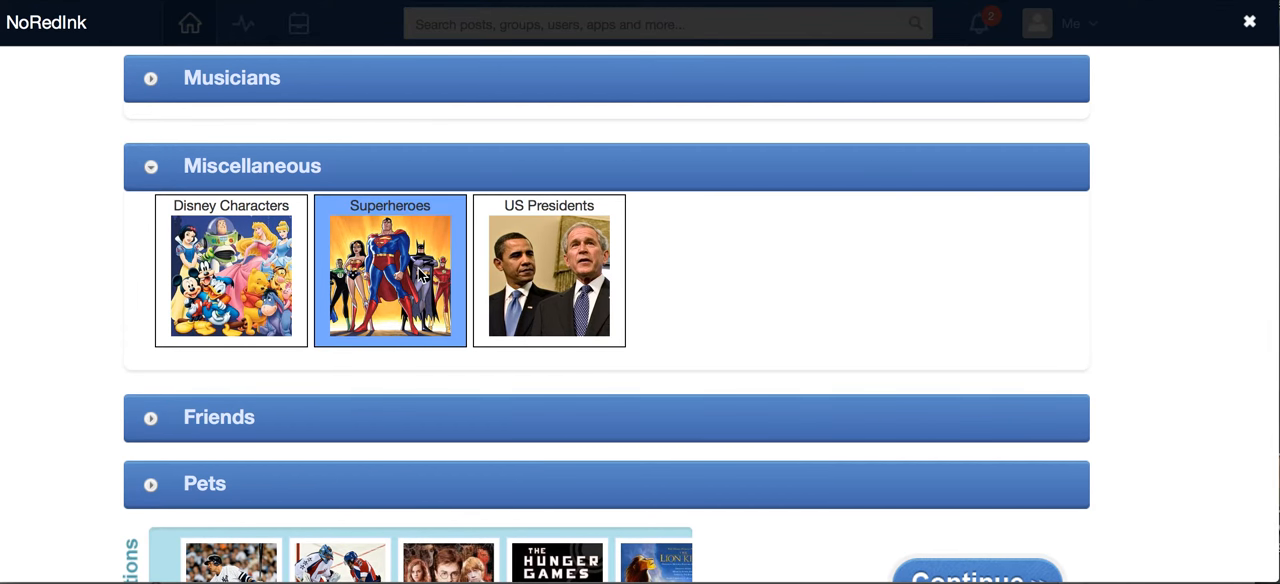
{"action": "mouse_move", "coordinate": [155, 421]}
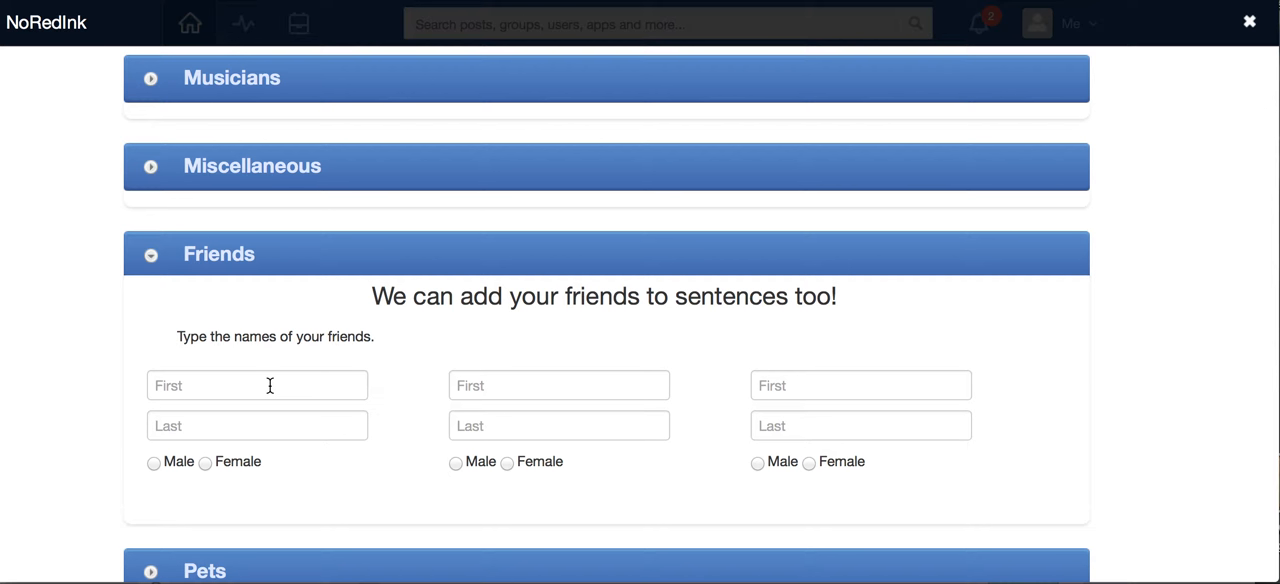
{"action": "left_click", "coordinate": [257, 385]}
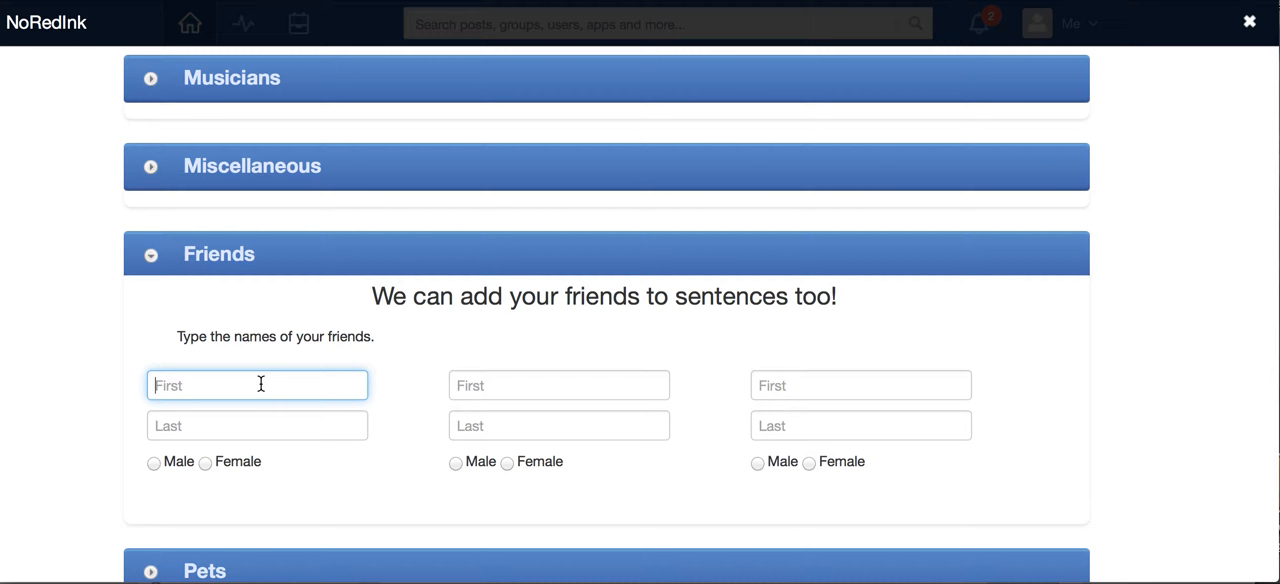
{"action": "type", "text": "Tom"}
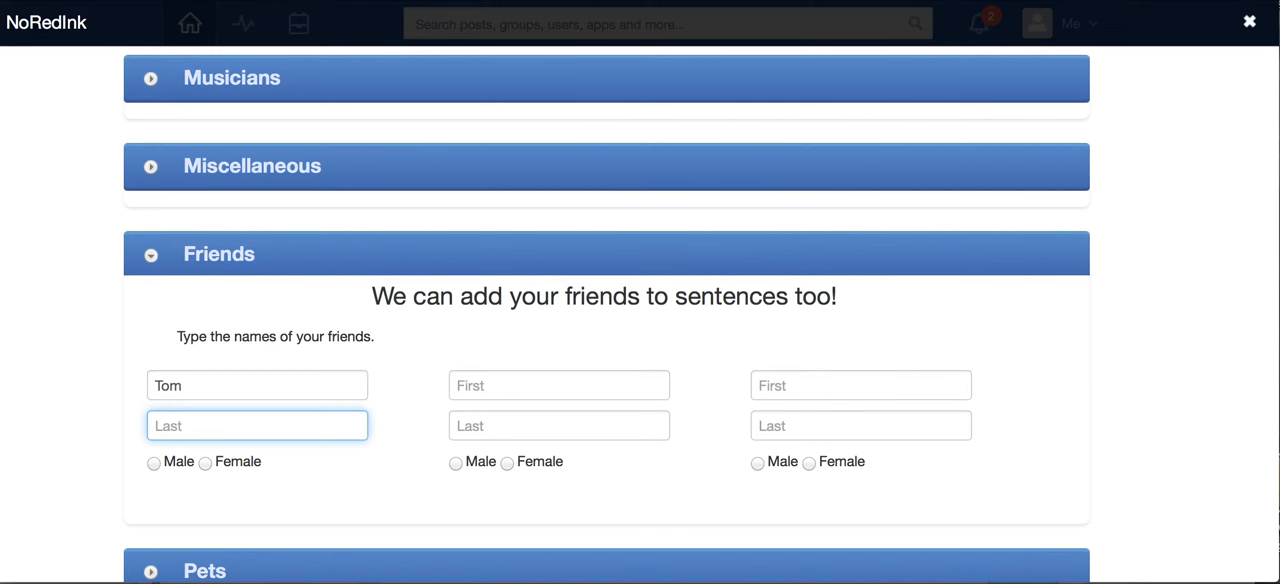
{"action": "type", "text": "White"}
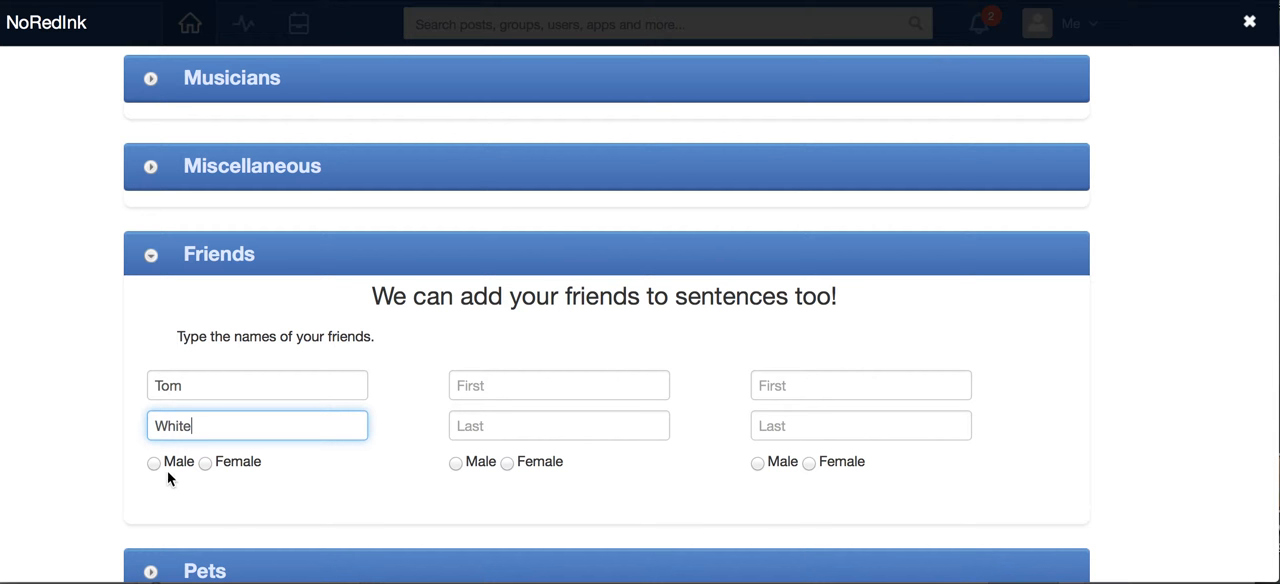
{"action": "left_click", "coordinate": [153, 462]}
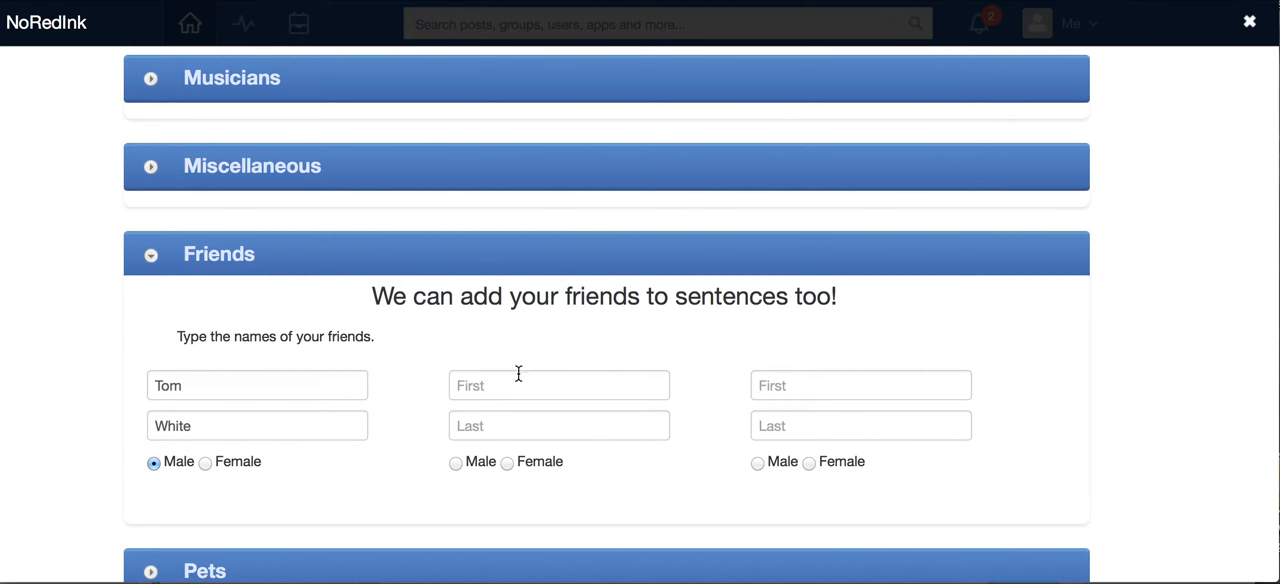
Add the second friend, Lucy Ricardo, as female.
{"action": "left_click", "coordinate": [558, 385]}
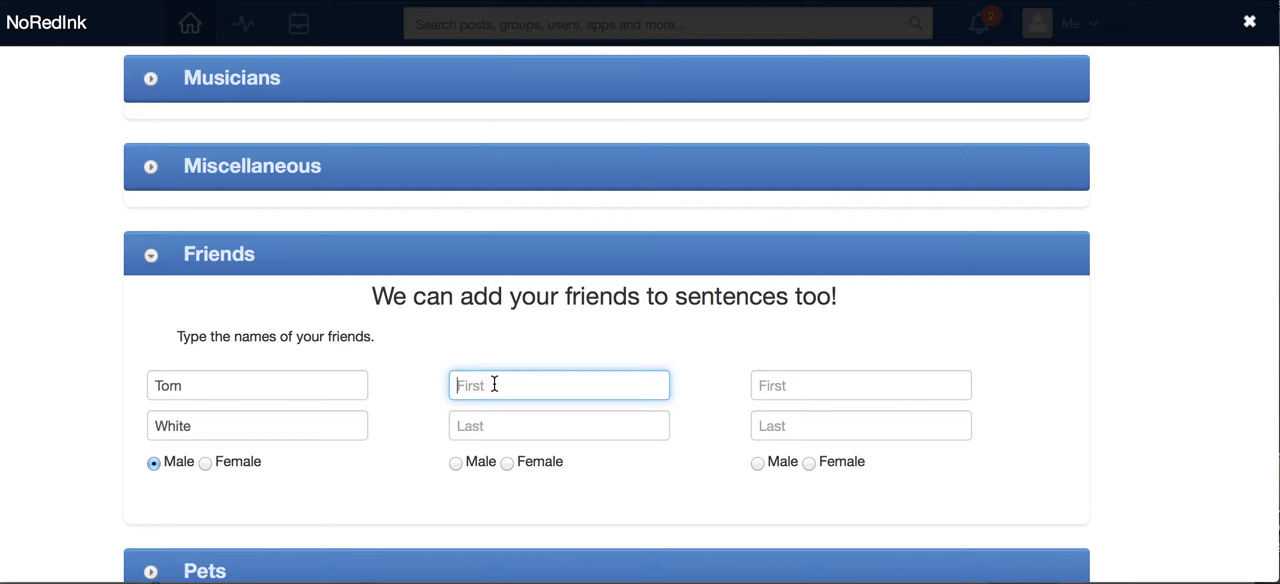
{"action": "type", "text": "Lucy"}
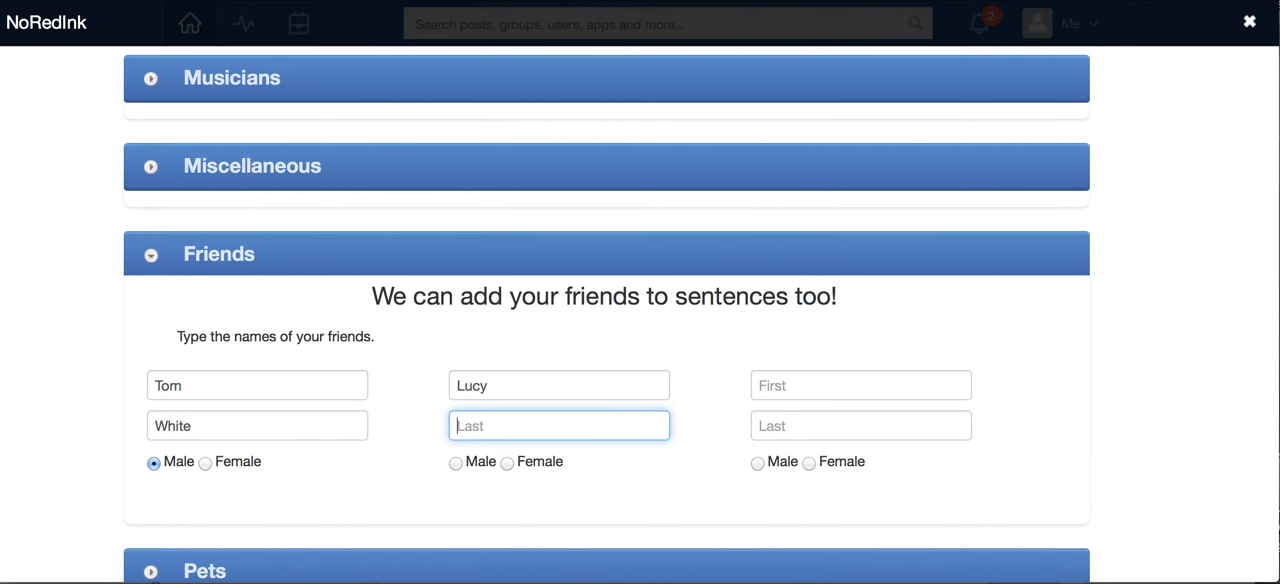
{"action": "type", "text": "R"}
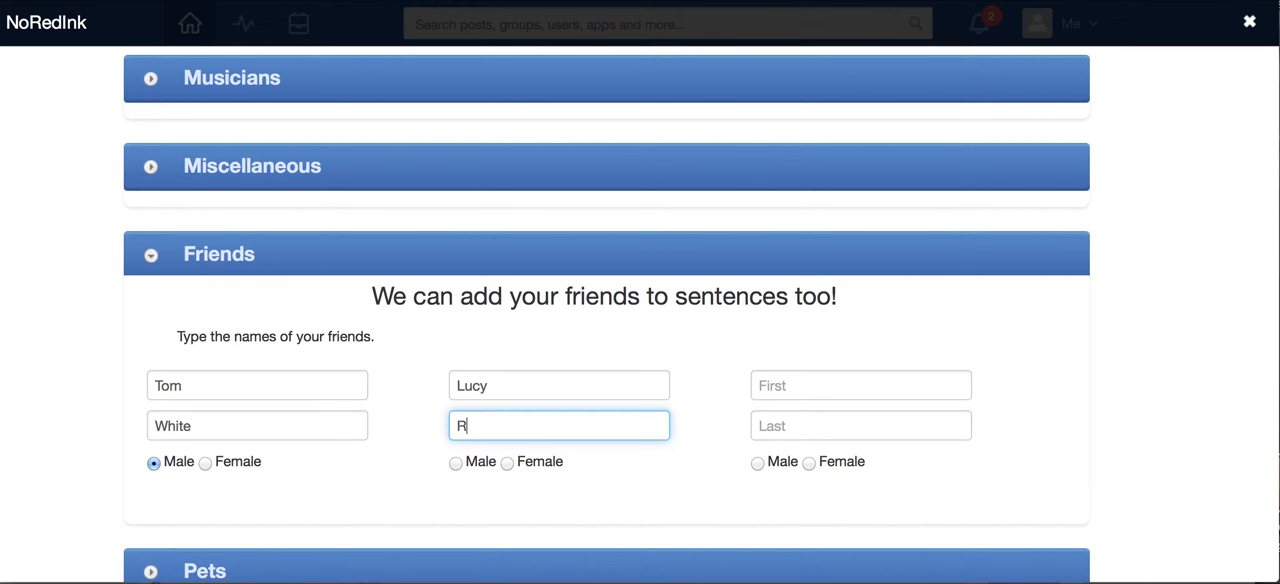
{"action": "type", "text": "icardo"}
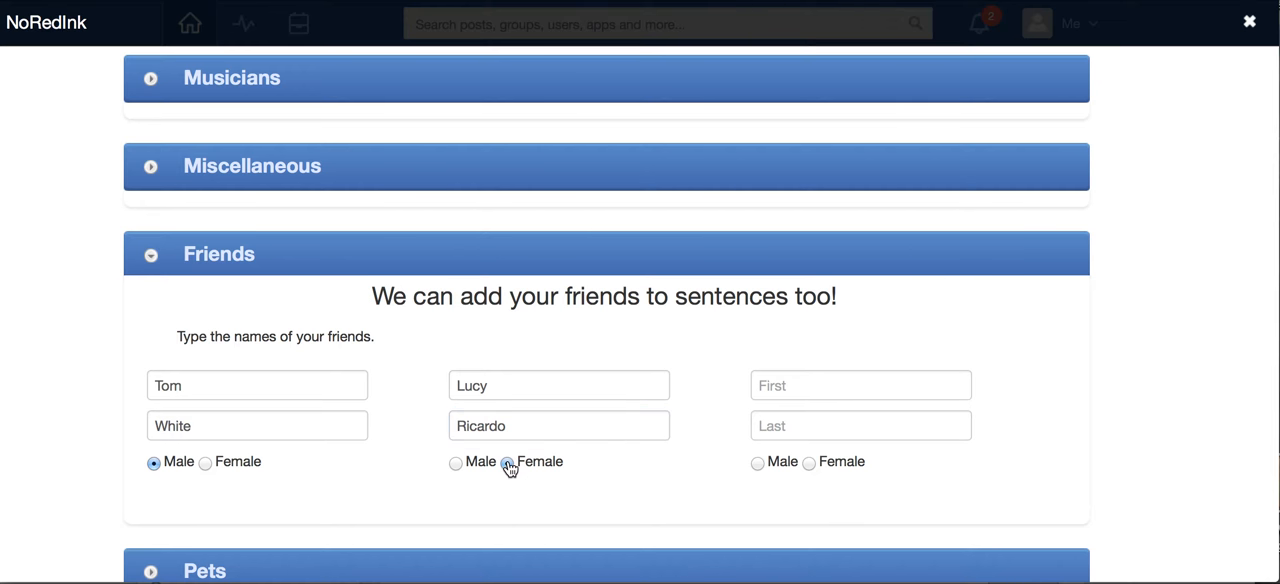
{"action": "left_click", "coordinate": [507, 462]}
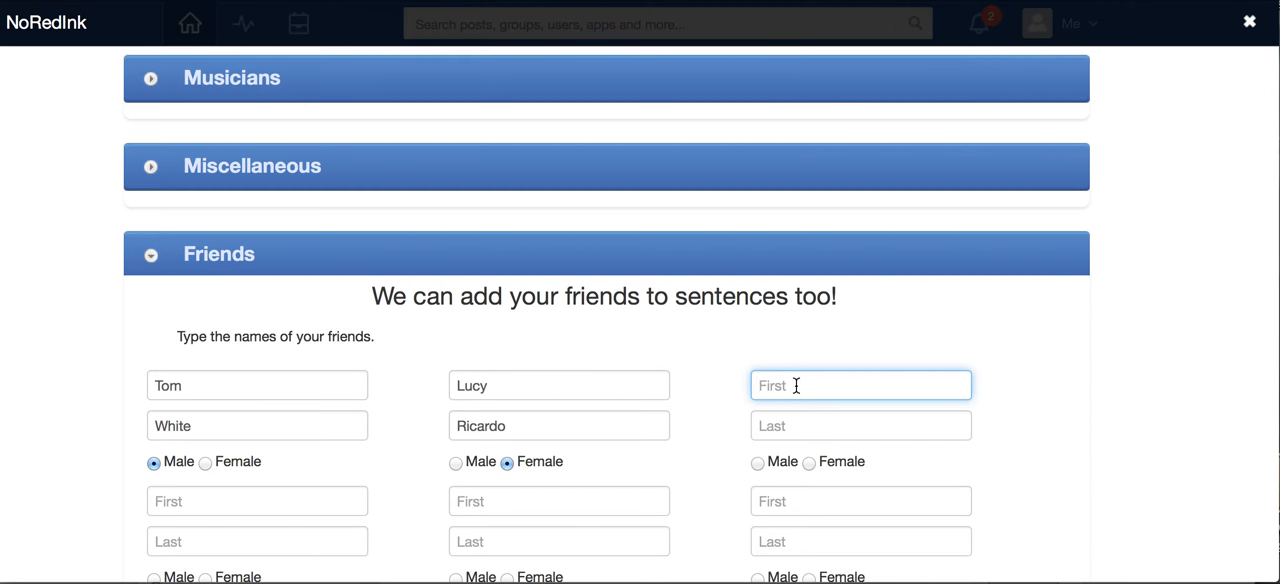
Add the third friend, Charlie Brown, and scroll down to the Pets section.
{"action": "type", "text": "Char"}
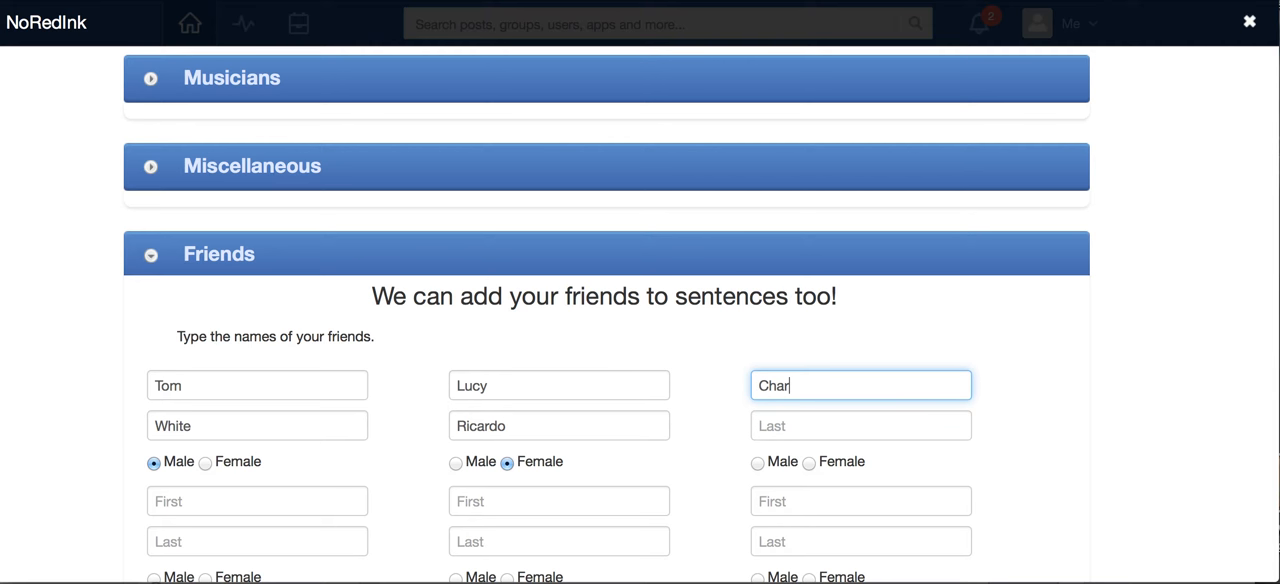
{"action": "type", "text": "Brow"}
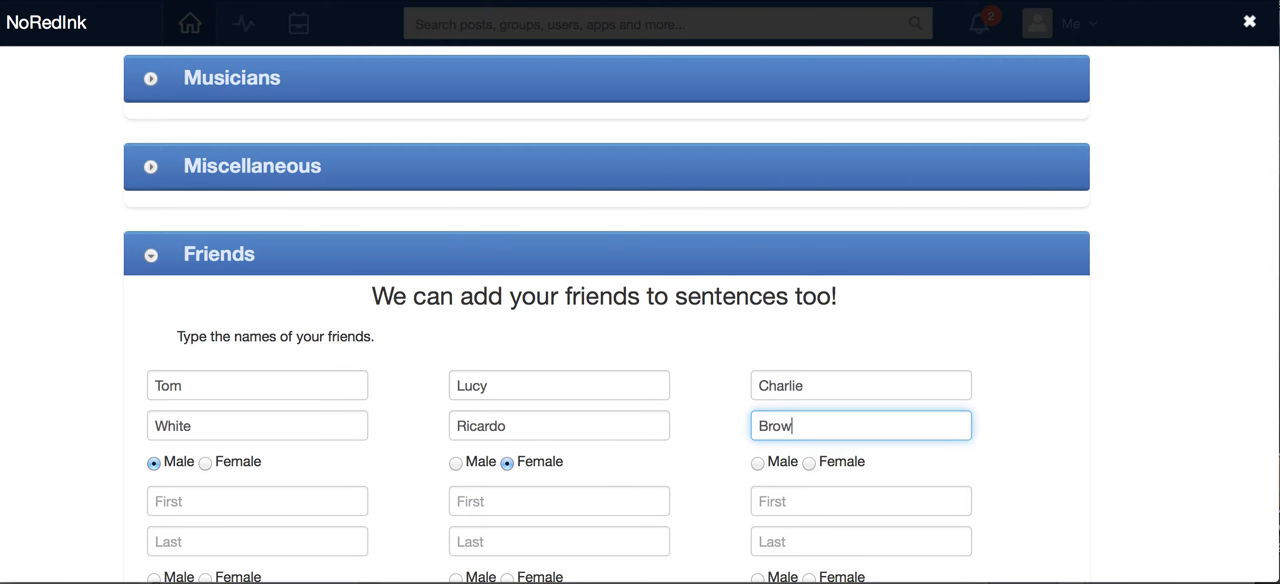
{"action": "type", "text": "n"}
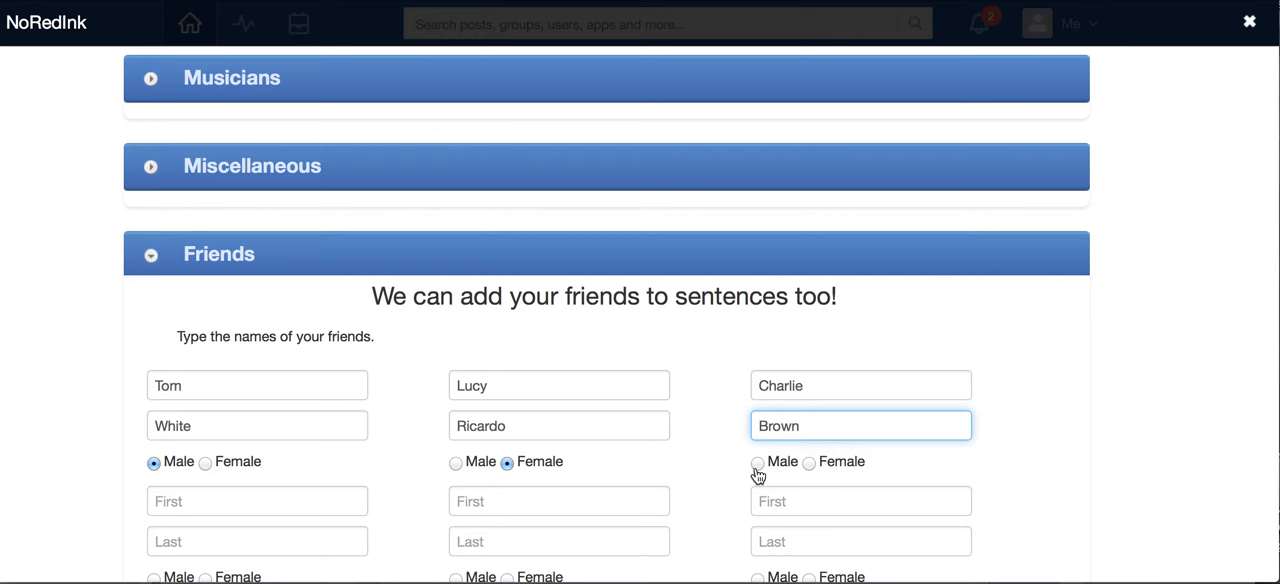
{"action": "scroll", "scroll_direction": "down", "scroll_amount": 3}
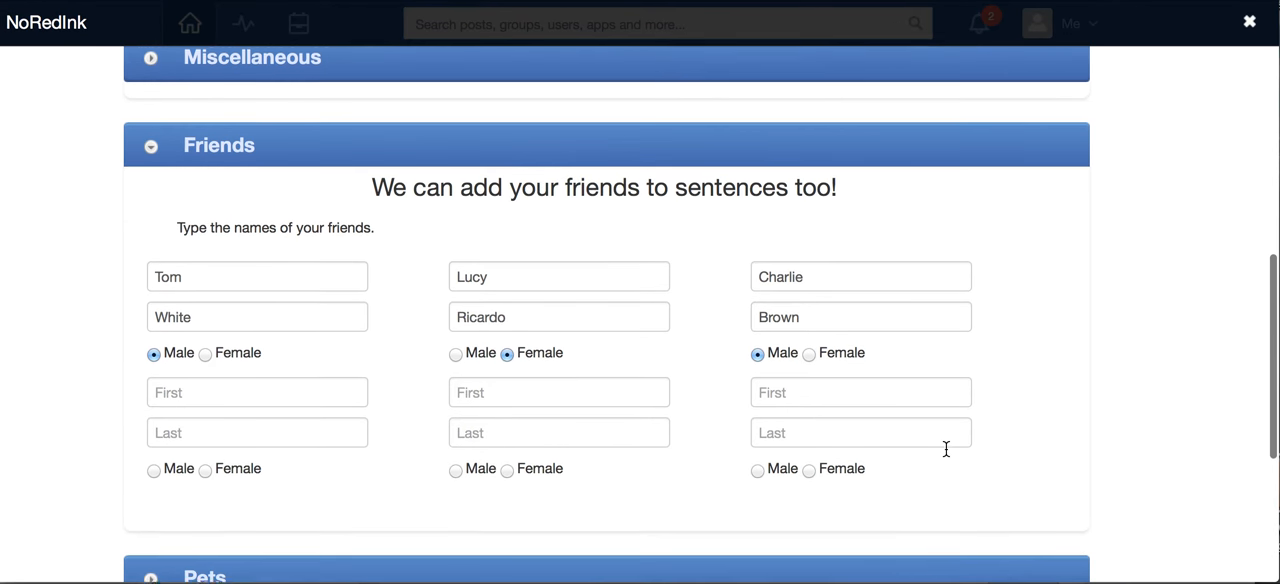
{"action": "scroll", "scroll_direction": "down", "scroll_amount": 3}
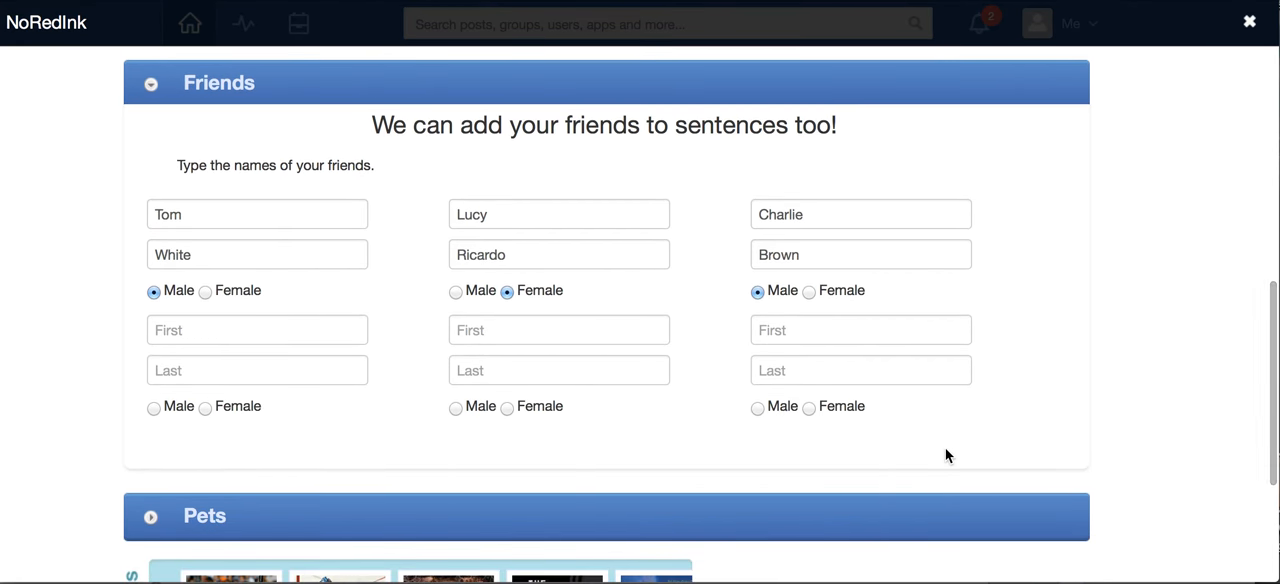
{"action": "scroll", "scroll_direction": "down", "scroll_amount": 3}
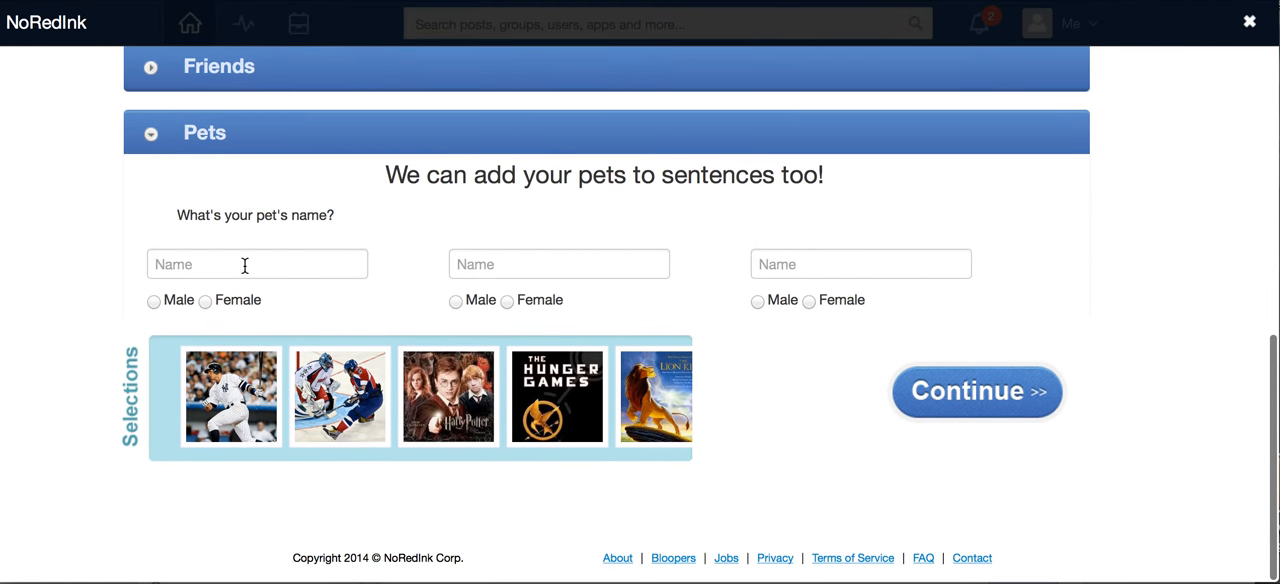
Name the pets Ginger and Rudolph, marking Rudolph as male.
{"action": "left_click", "coordinate": [257, 263]}
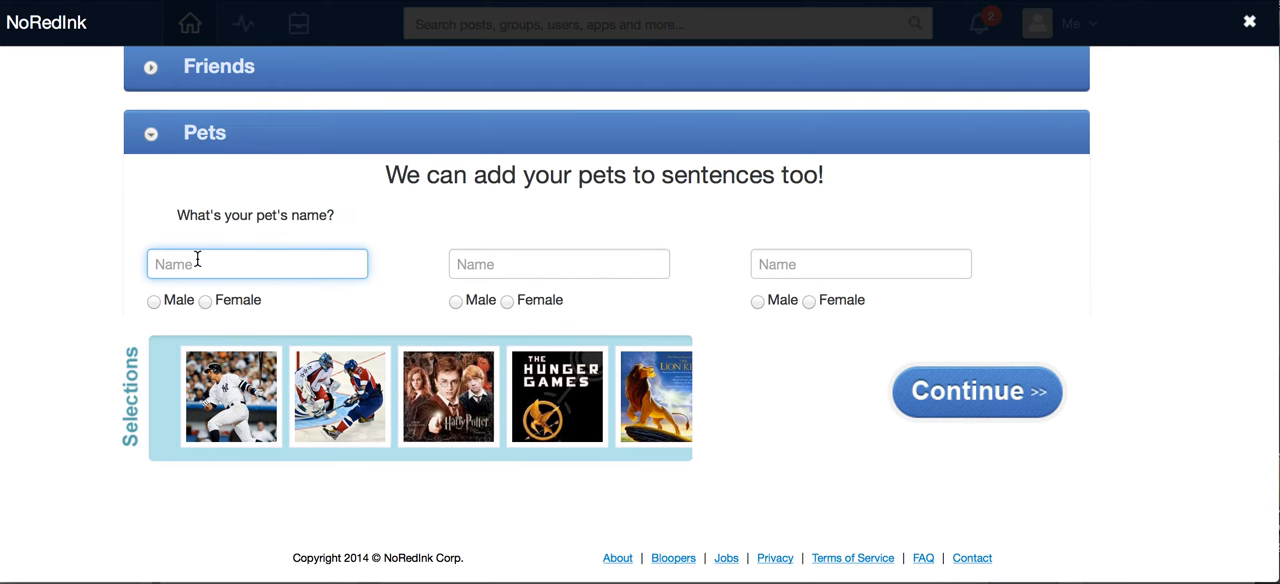
{"action": "type", "text": "Ginger"}
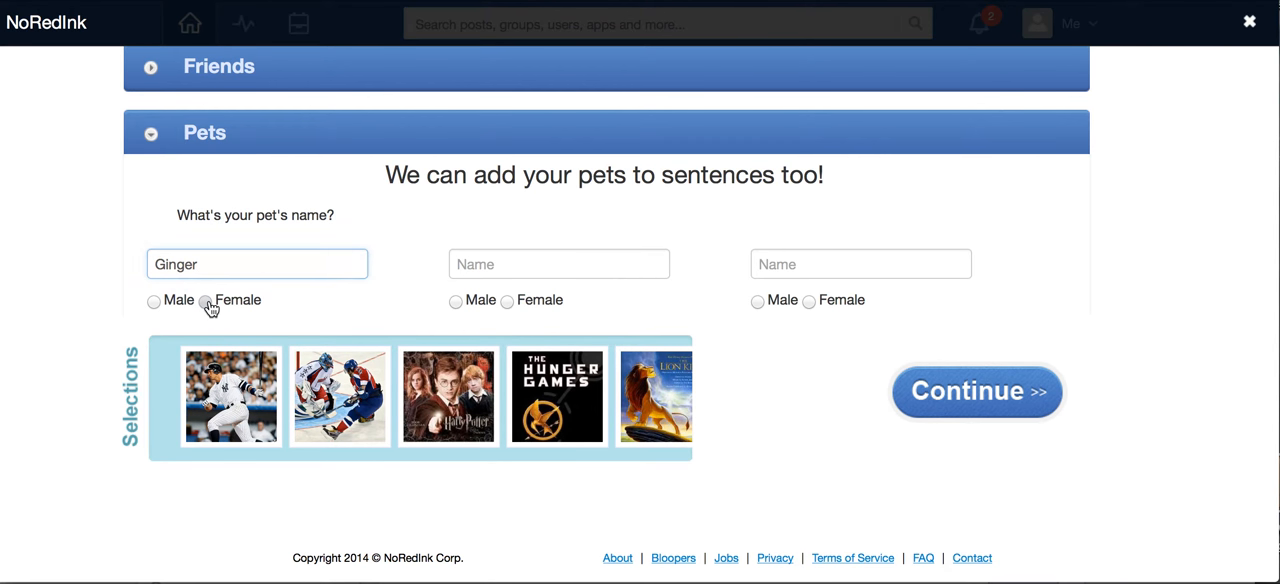
{"action": "type", "text": "R"}
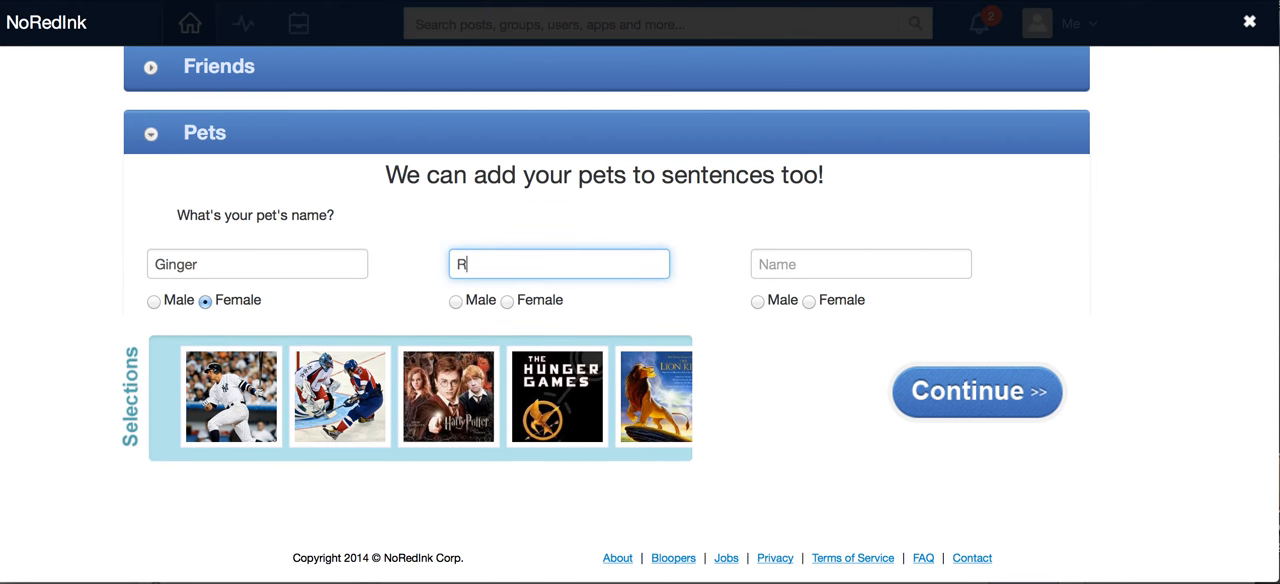
{"action": "type", "text": "udol"}
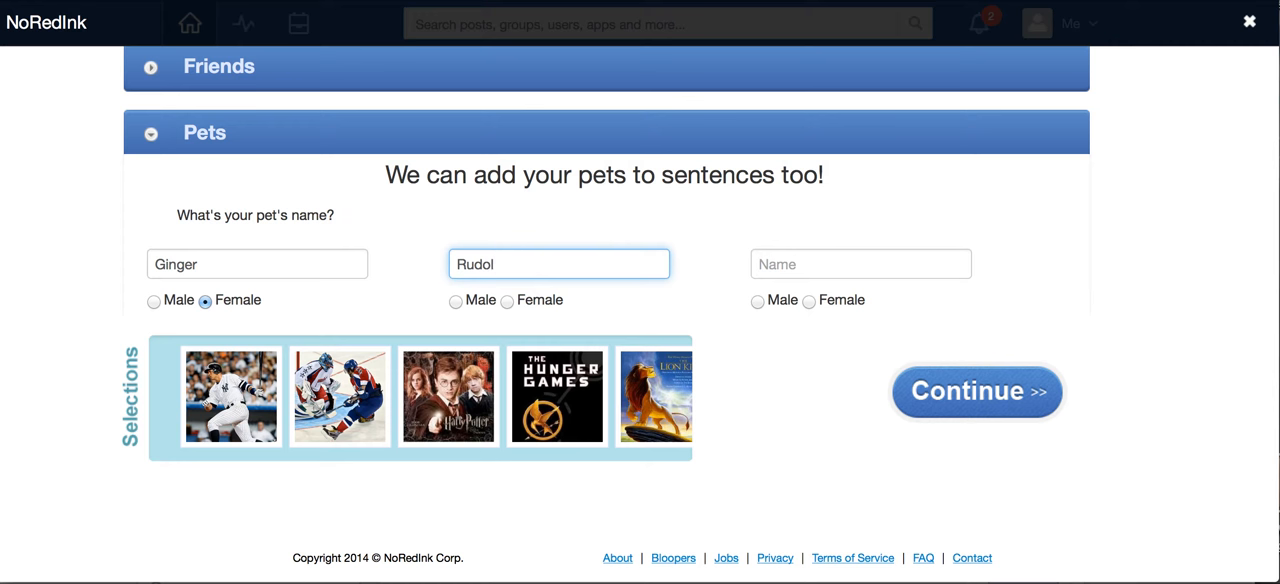
{"action": "type", "text": "ph"}
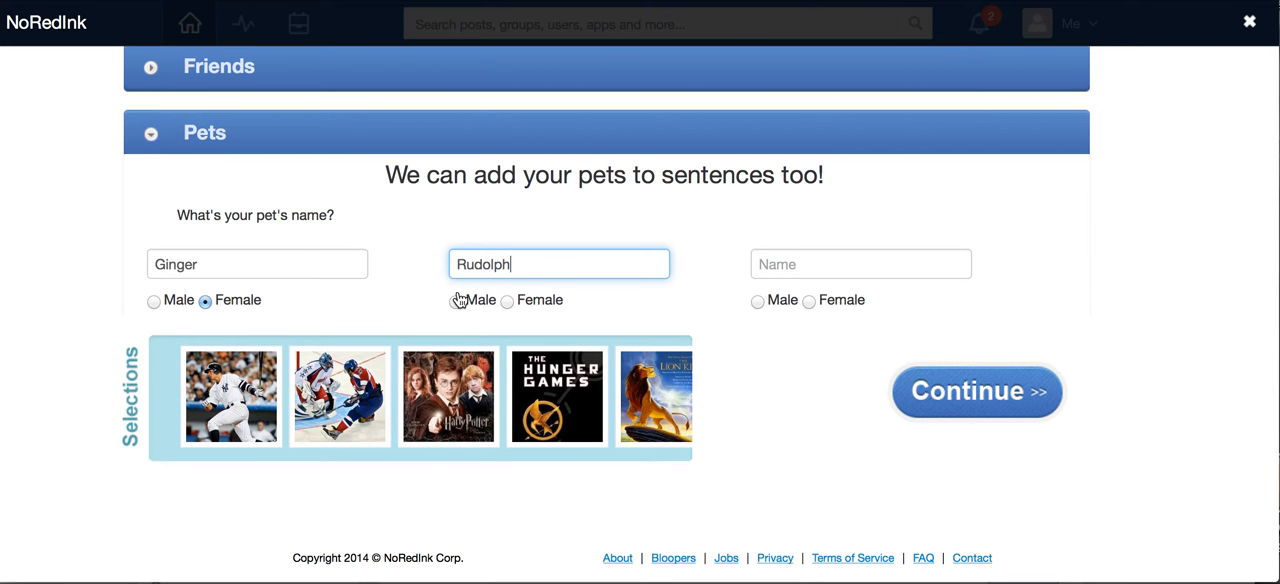
{"action": "left_click", "coordinate": [456, 300]}
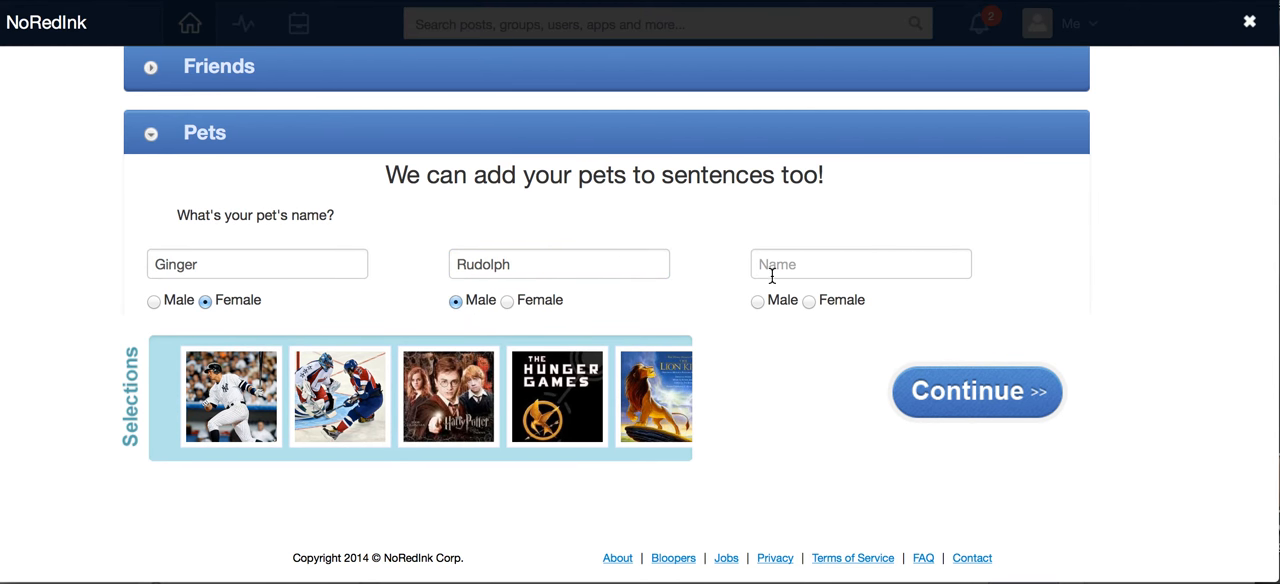
Add pets Teddy and Molly with their genders.
{"action": "left_click", "coordinate": [860, 264]}
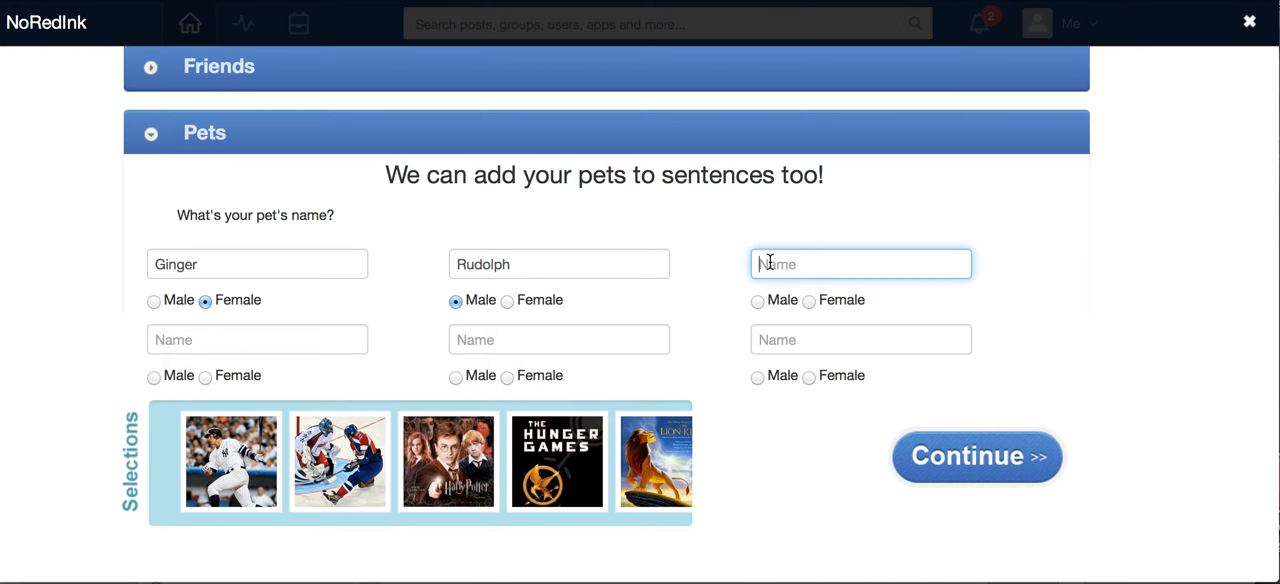
{"action": "type", "text": "Teddy"}
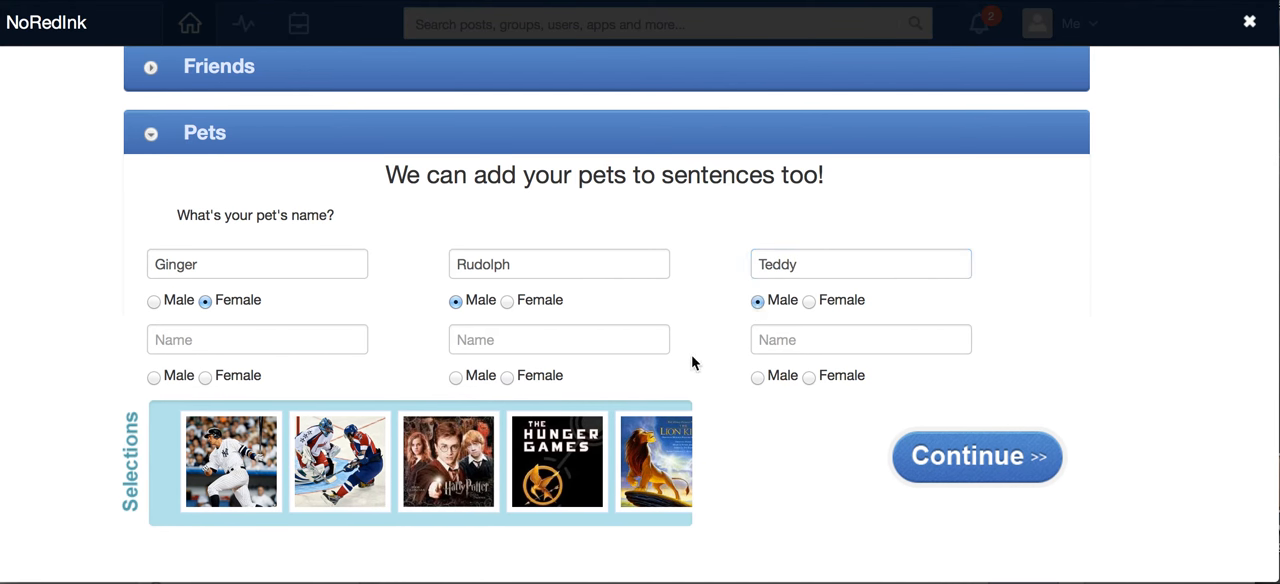
{"action": "left_click", "coordinate": [257, 339]}
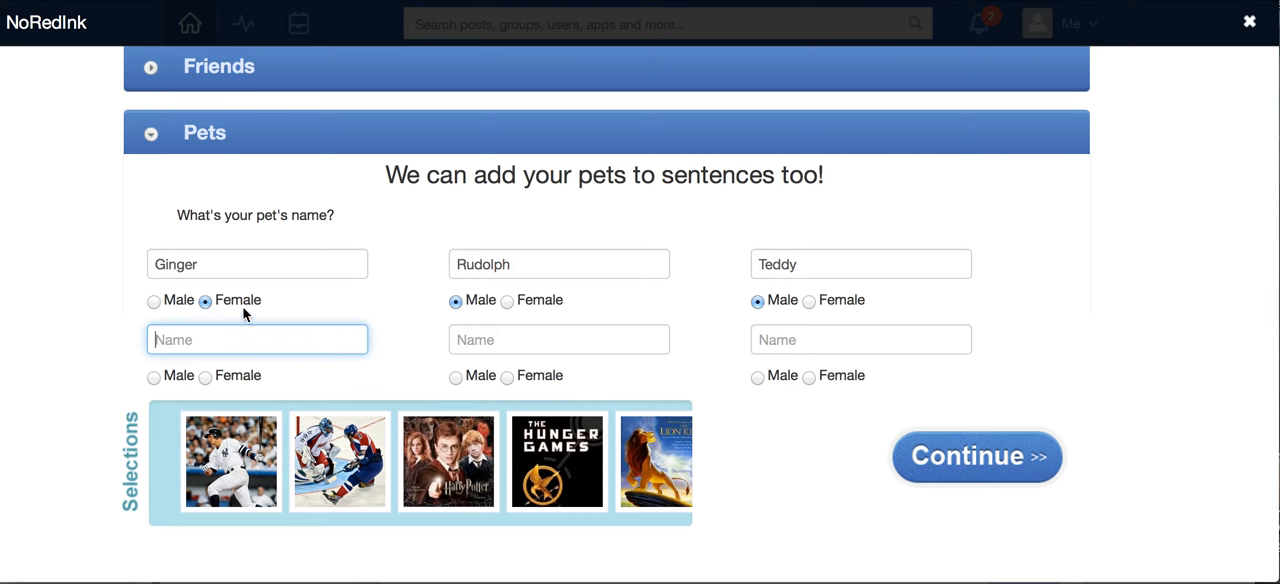
{"action": "type", "text": "Molly"}
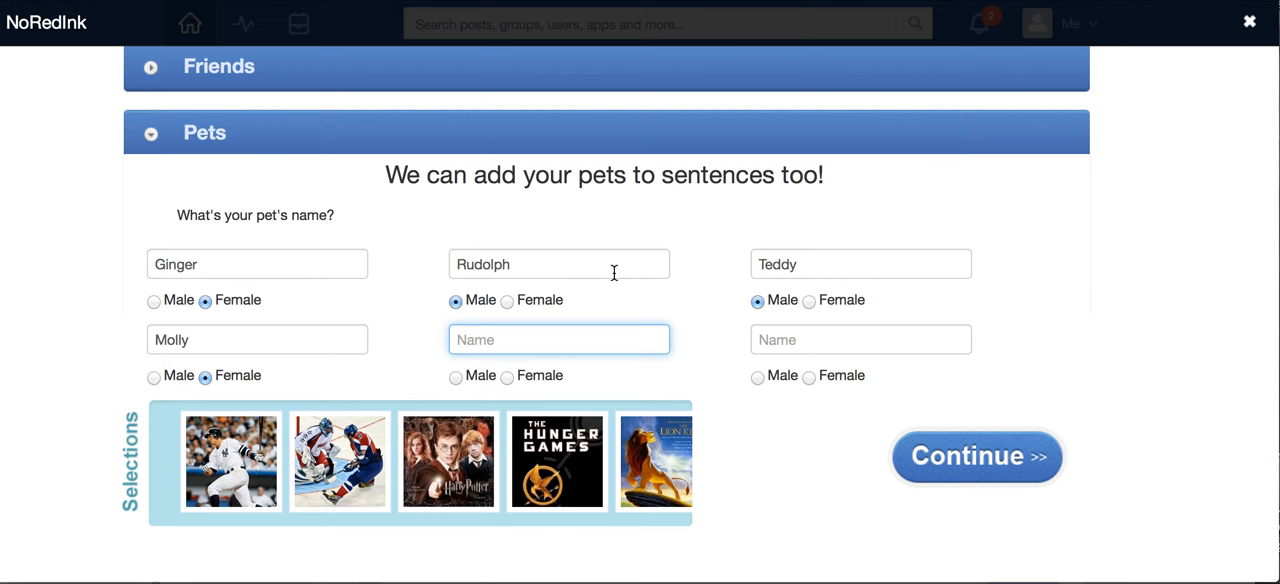
{"action": "mouse_move", "coordinate": [613, 273]}
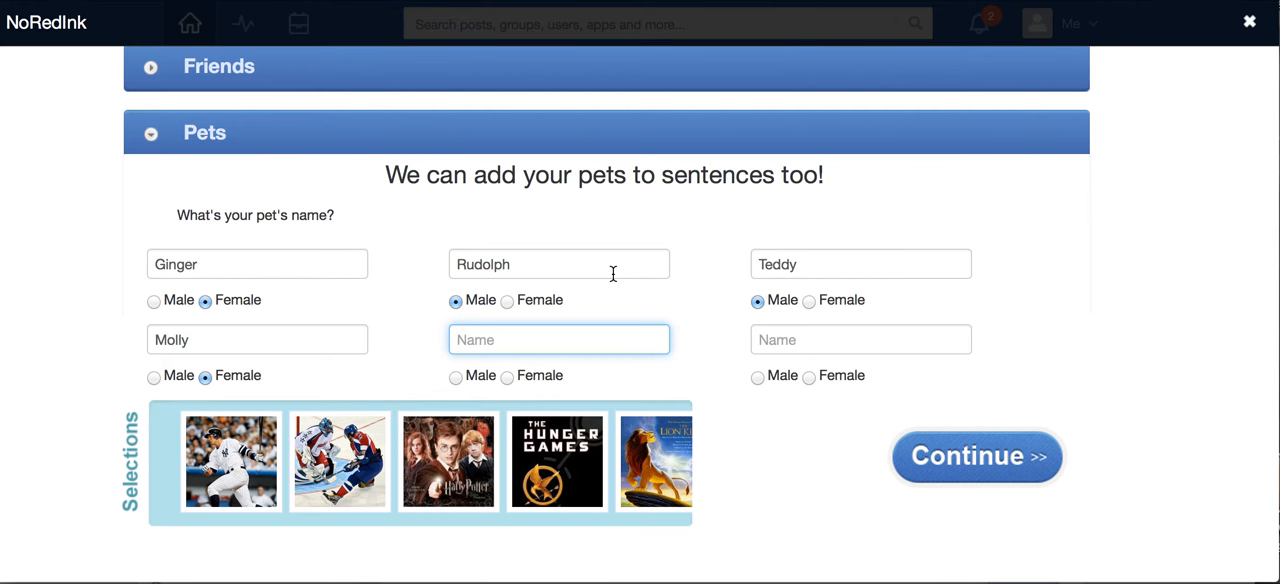
{"action": "left_click", "coordinate": [559, 339]}
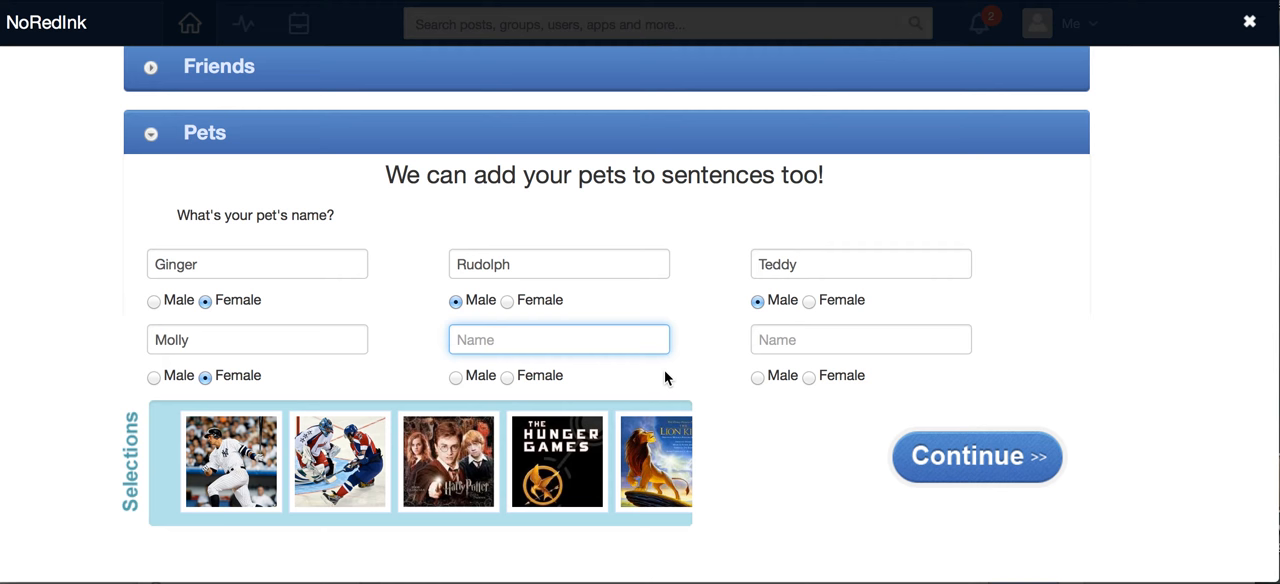
{"action": "scroll", "scroll_direction": "down", "scroll_amount": 3}
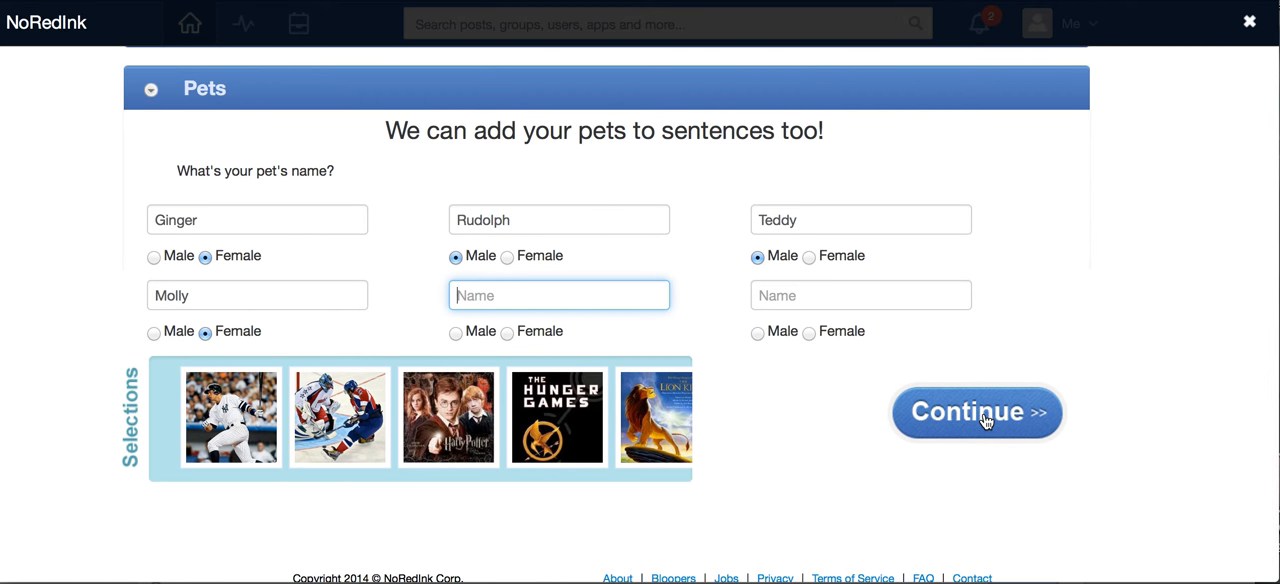
Submit the interests, set gender Female and 4th grade, and complete registration.
{"action": "left_click", "coordinate": [977, 412]}
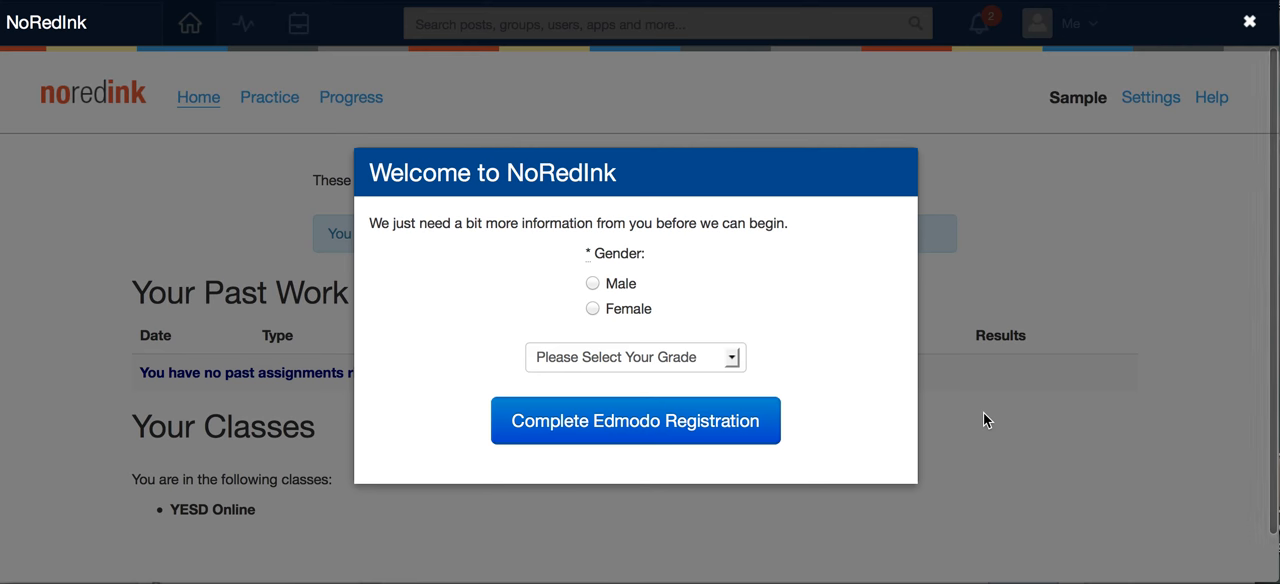
{"action": "mouse_move", "coordinate": [578, 244]}
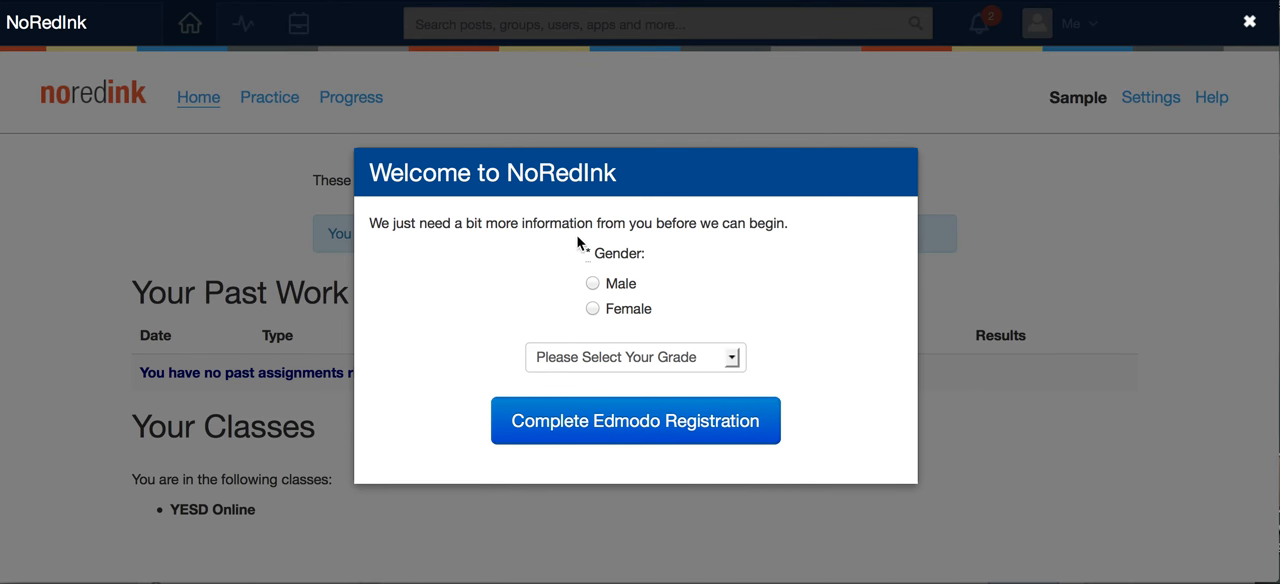
{"action": "mouse_move", "coordinate": [688, 240]}
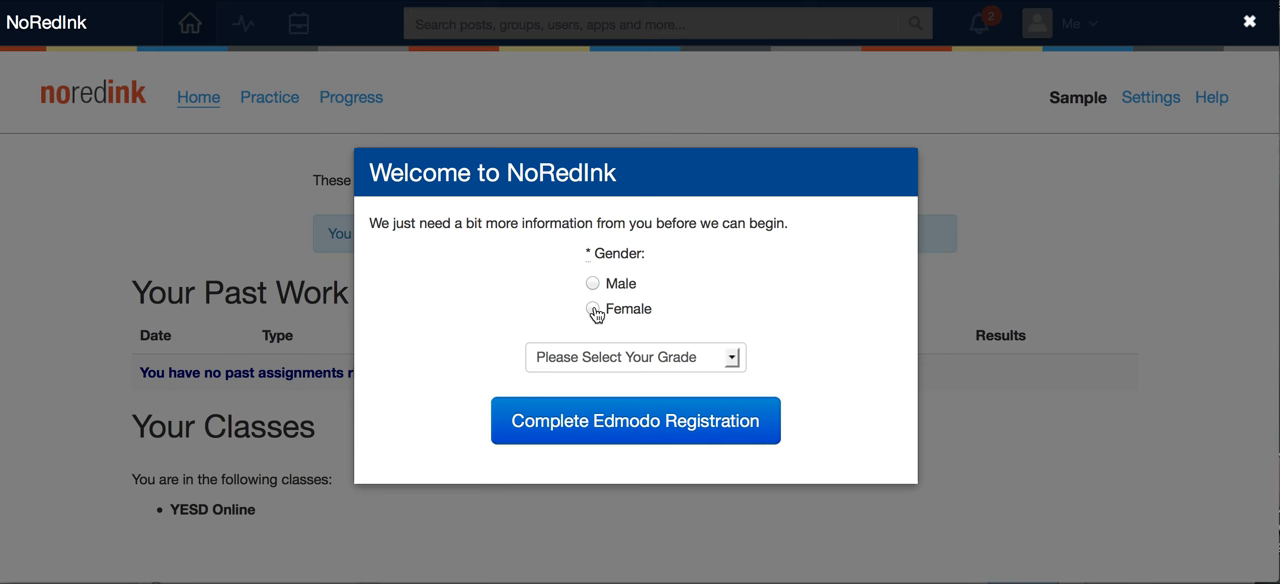
{"action": "left_click", "coordinate": [634, 357]}
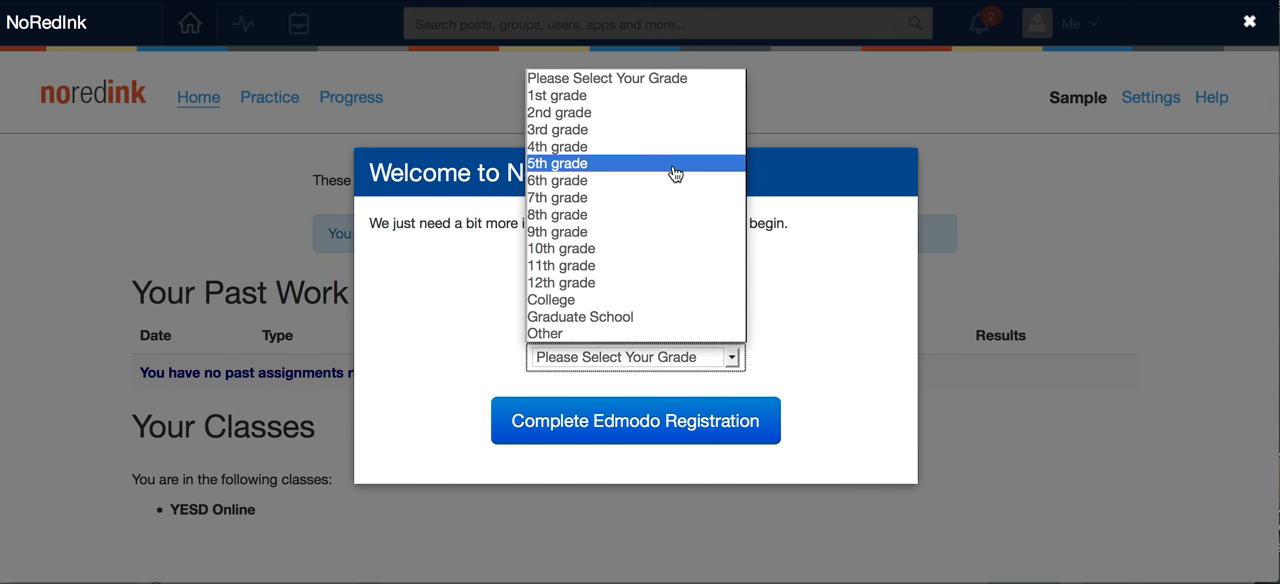
{"action": "mouse_move", "coordinate": [665, 155]}
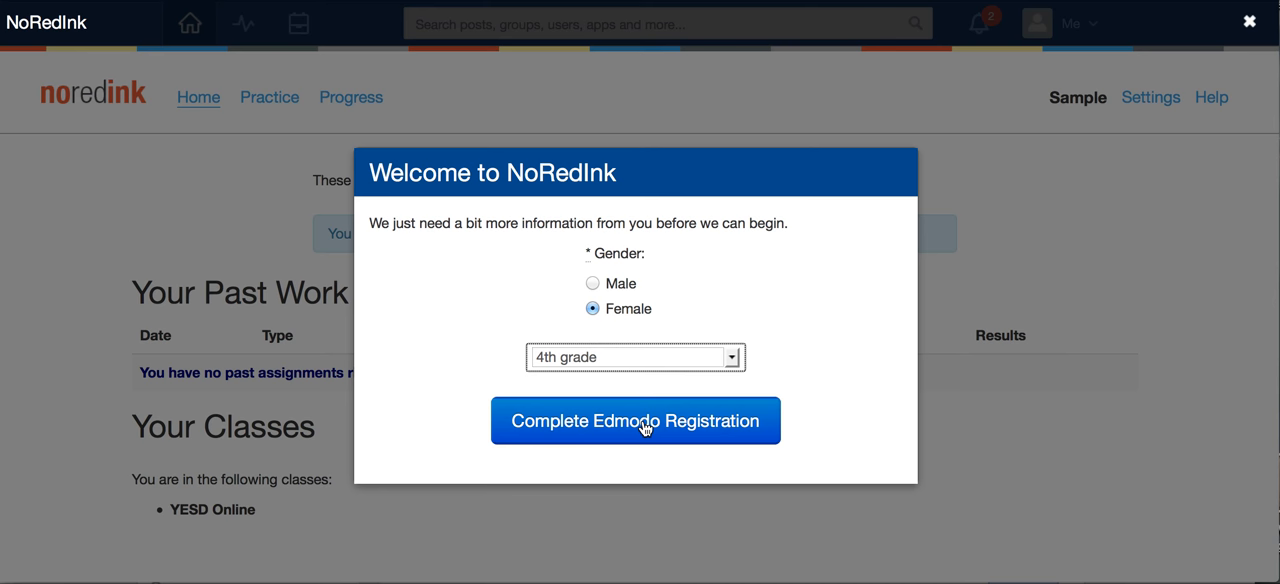
{"action": "left_click", "coordinate": [634, 420]}
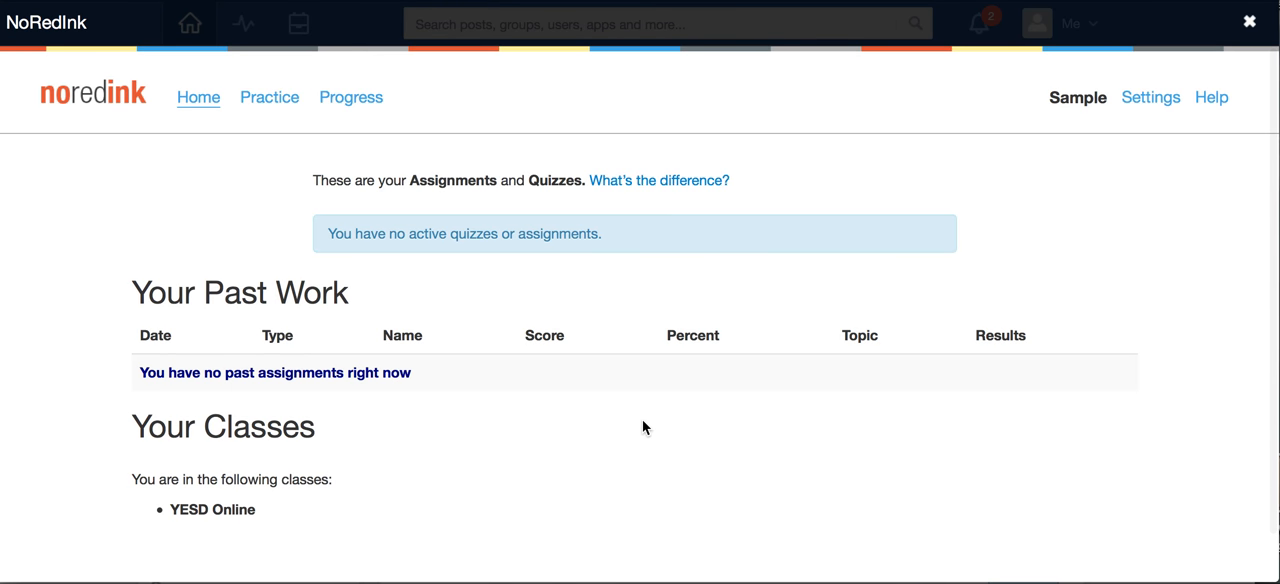
{"action": "mouse_move", "coordinate": [688, 417]}
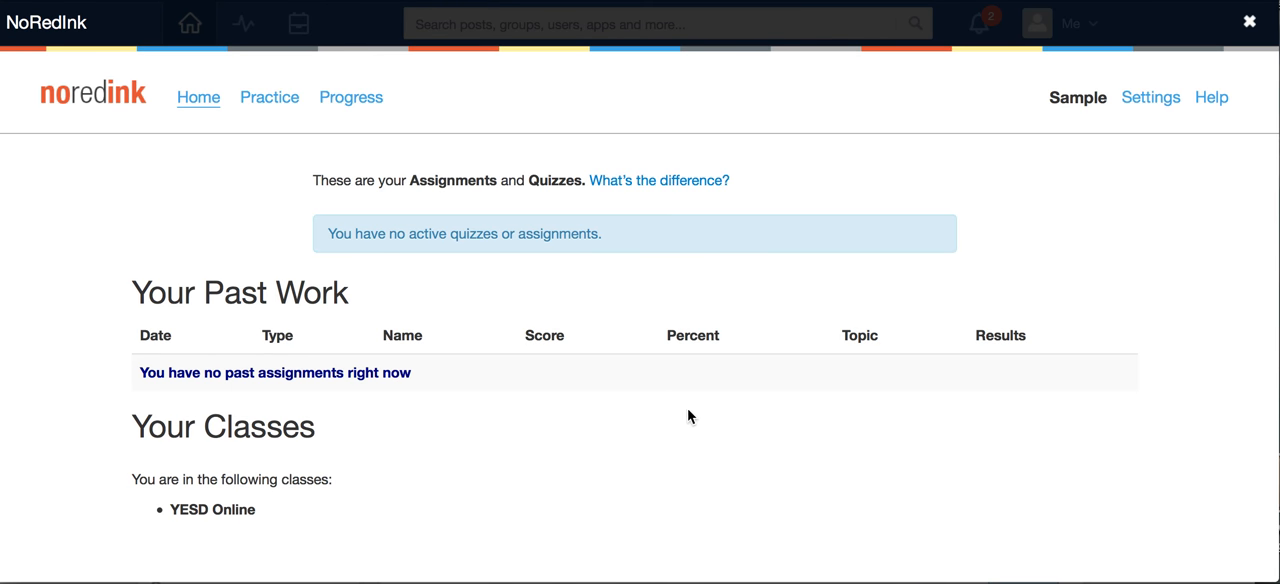
{"action": "scroll", "scroll_direction": "down", "scroll_amount": 3}
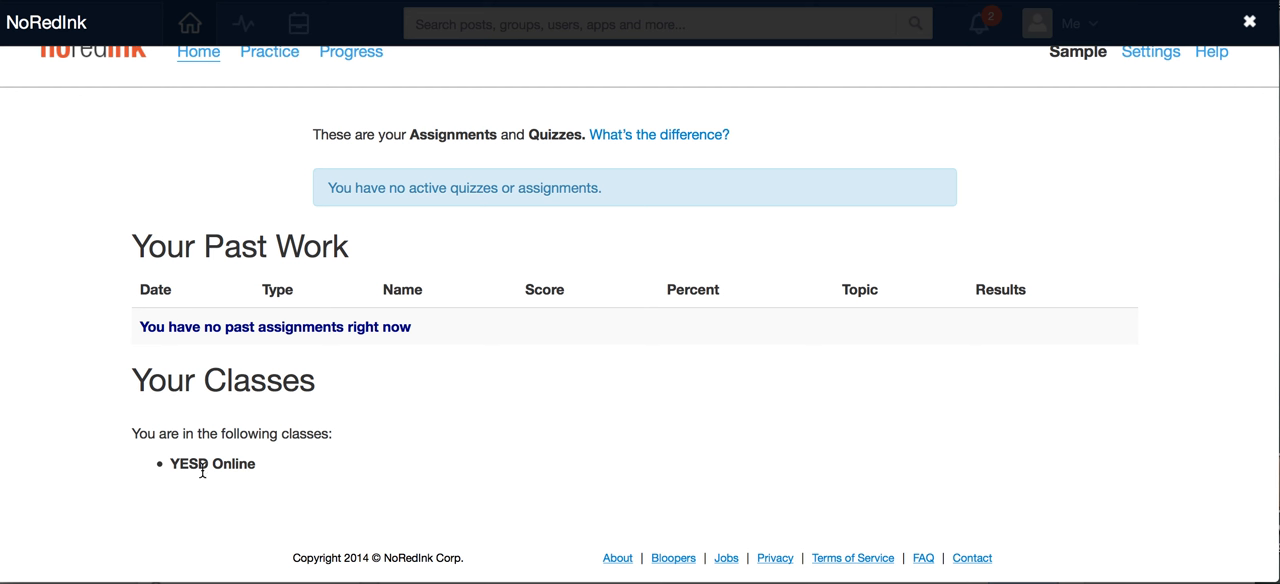
{"action": "mouse_move", "coordinate": [189, 453]}
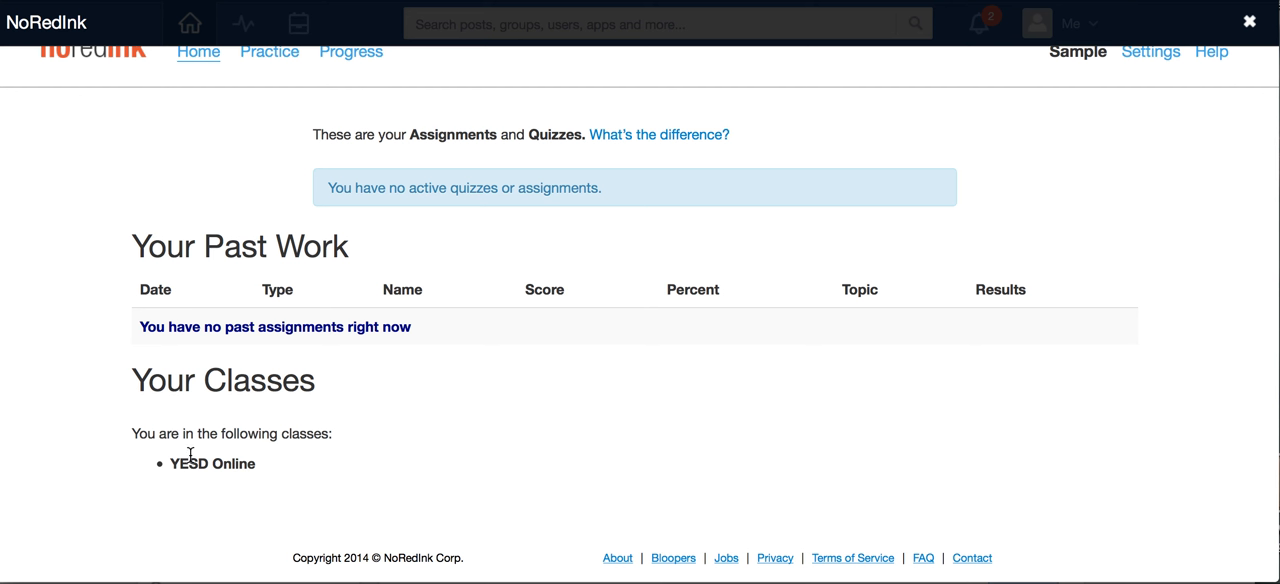
{"action": "mouse_move", "coordinate": [214, 479]}
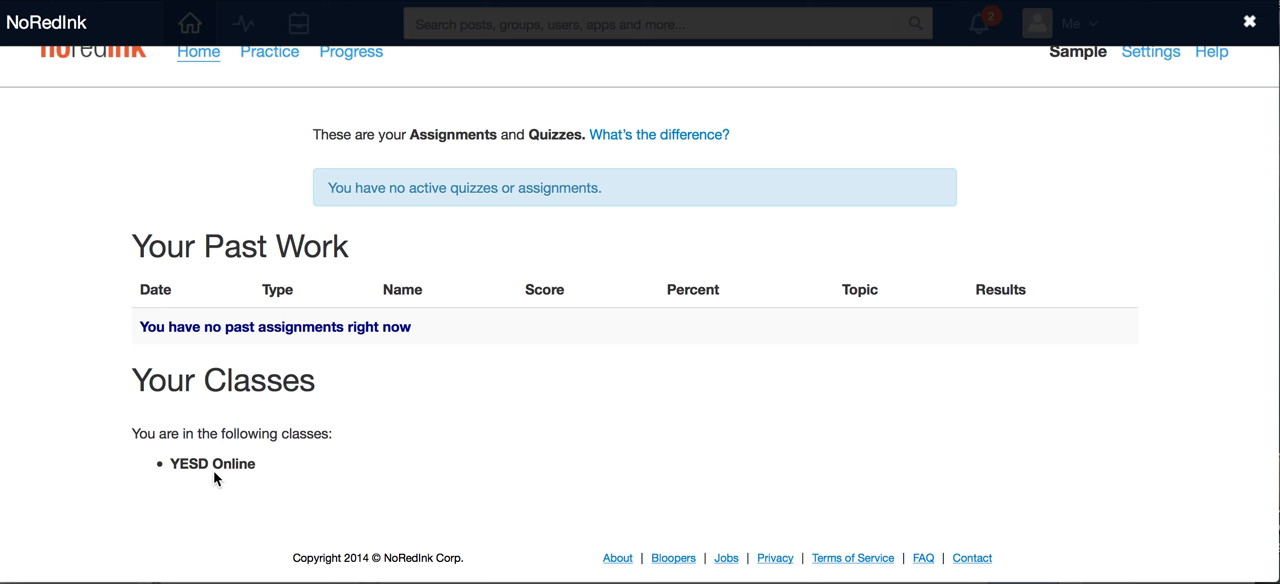
{"action": "mouse_move", "coordinate": [197, 449]}
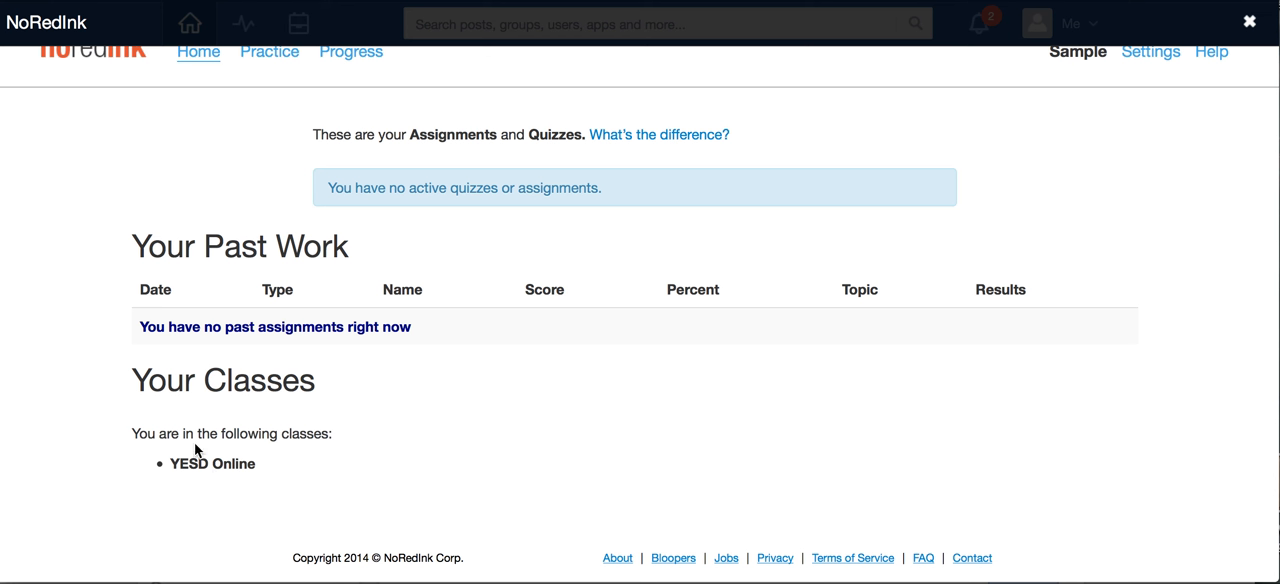
{"action": "mouse_move", "coordinate": [265, 424]}
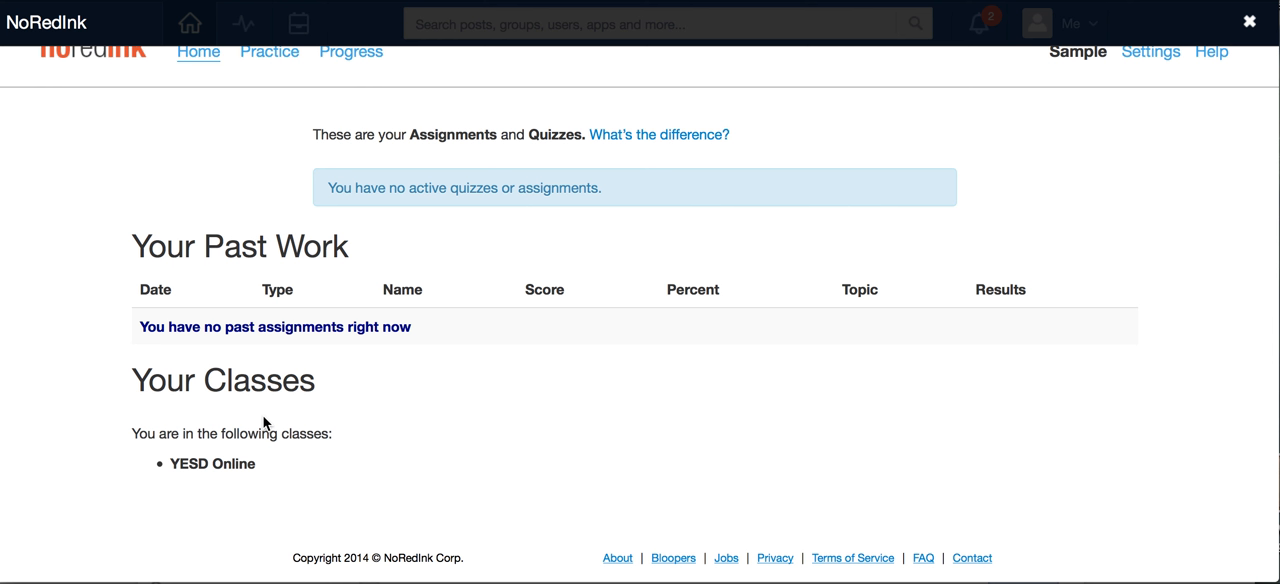
{"action": "mouse_move", "coordinate": [280, 476]}
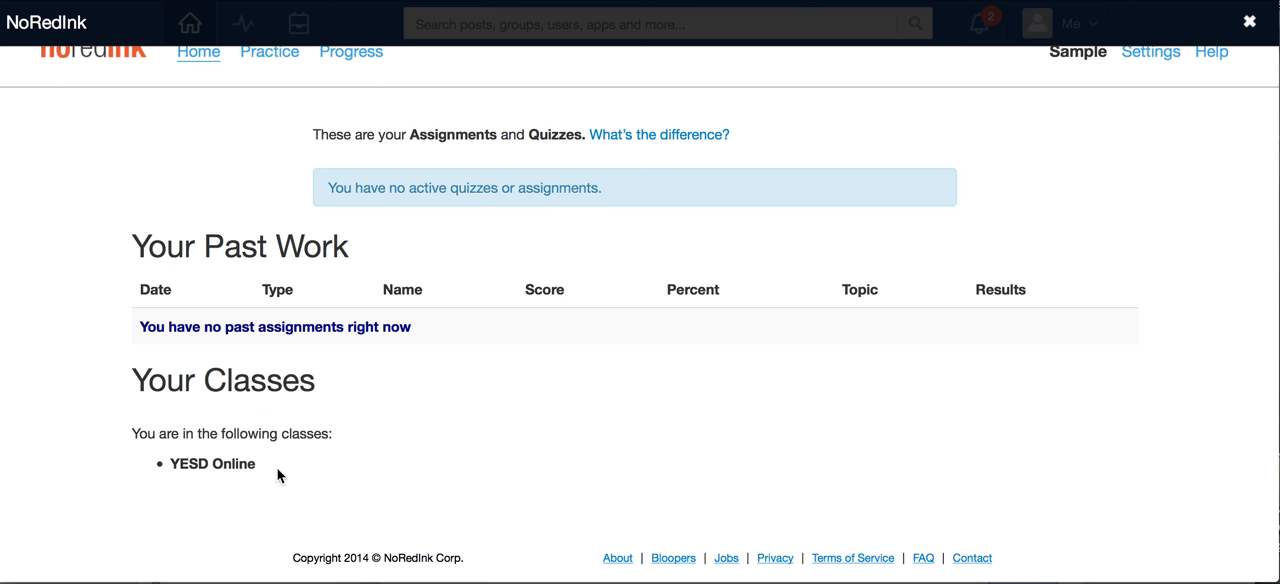
{"action": "mouse_move", "coordinate": [343, 453]}
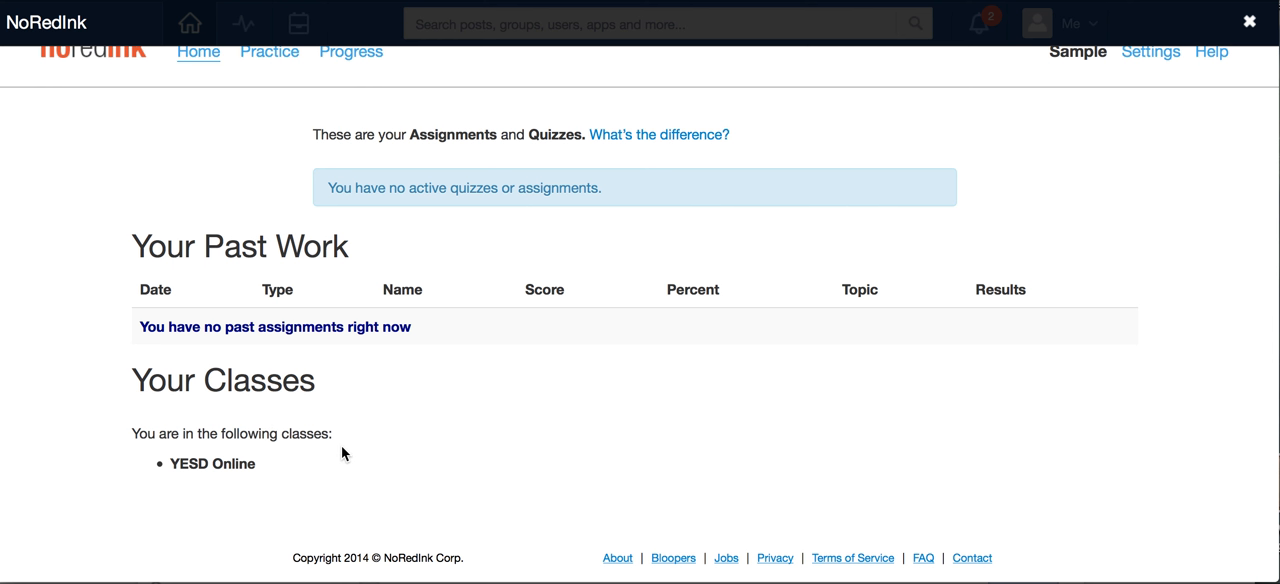